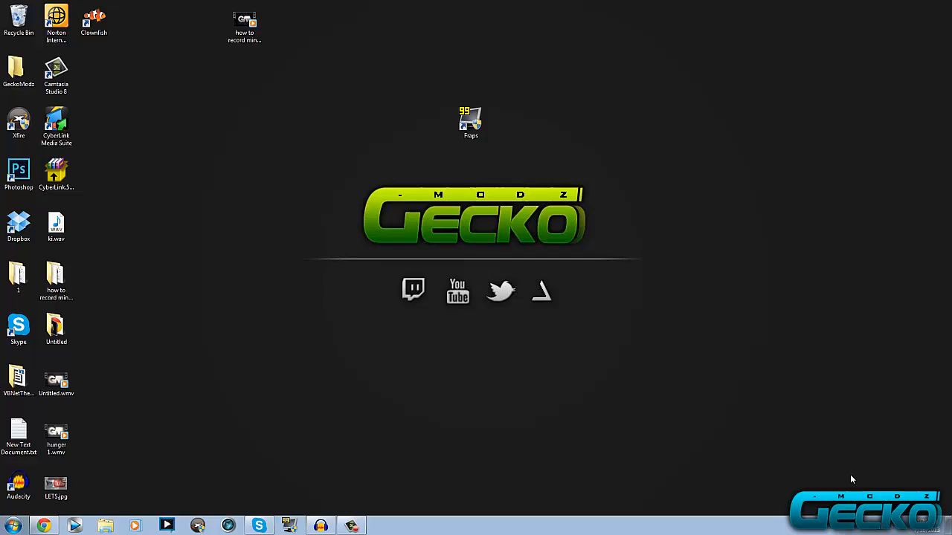
mouse_move(129, 429)
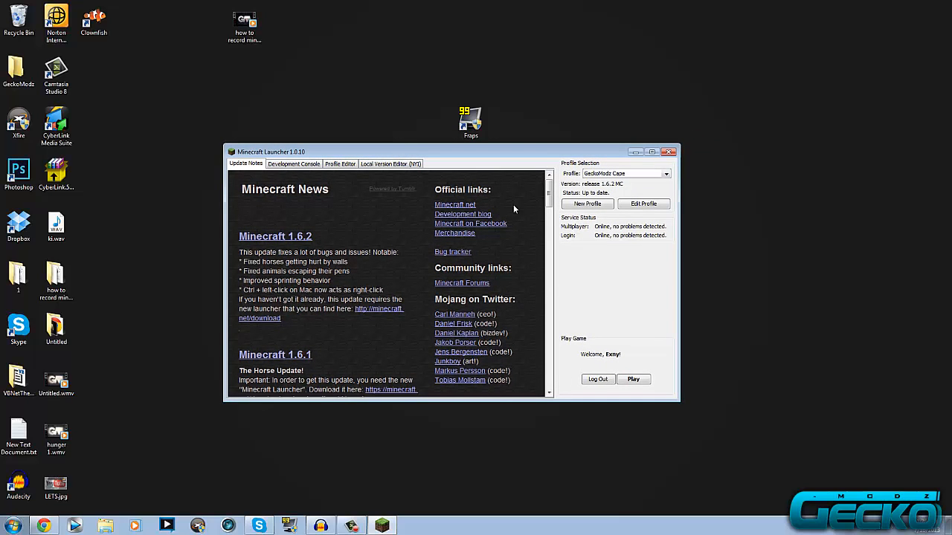
- Create and save a new launcher profile named GeckoModz MC
click(587, 204)
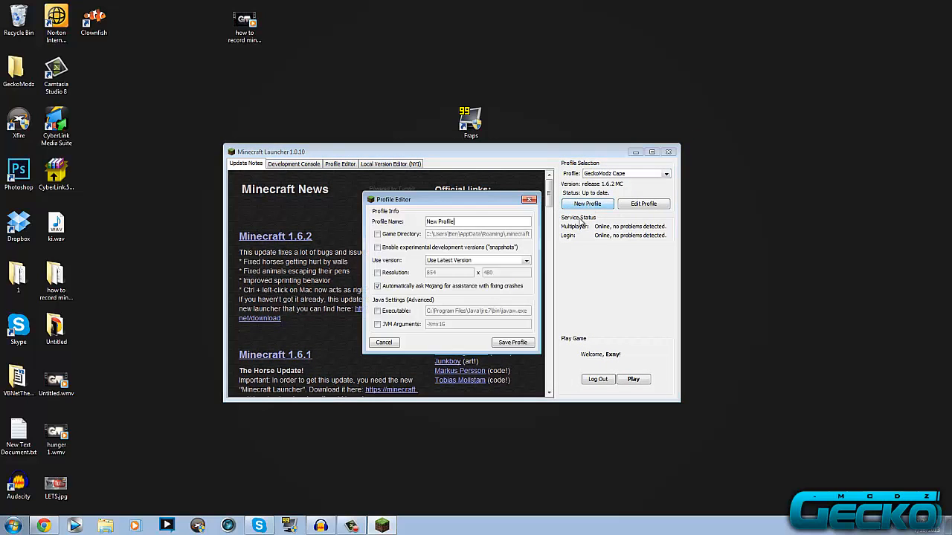
triple_click(478, 222)
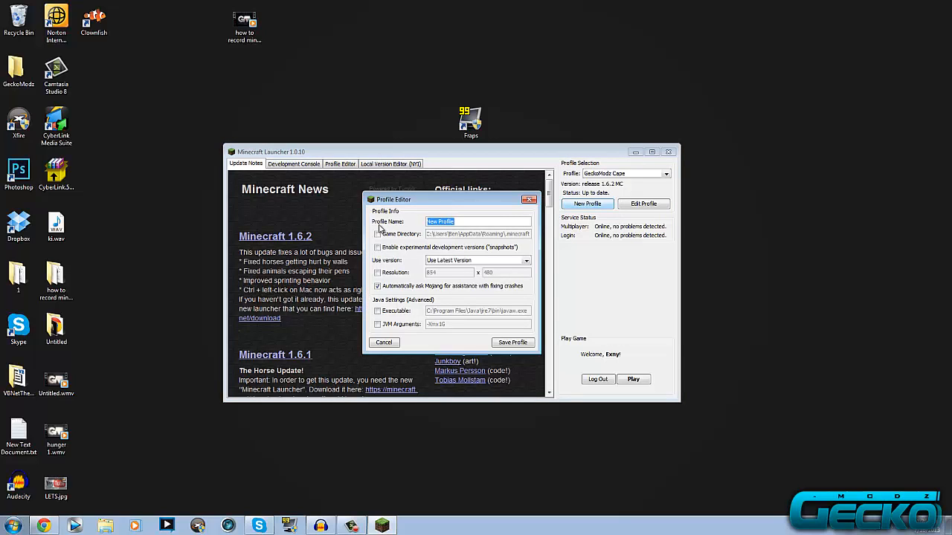
text(GeckoModz)
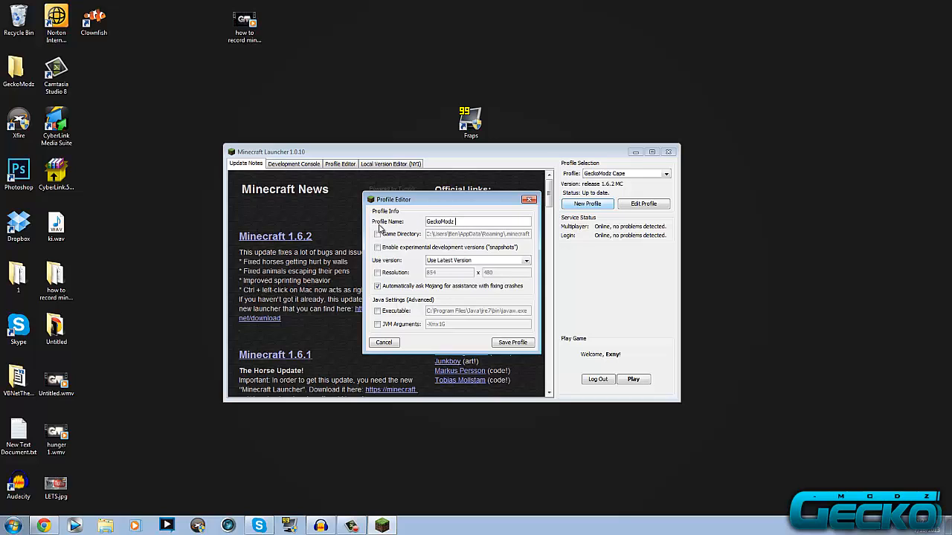
text(MC)
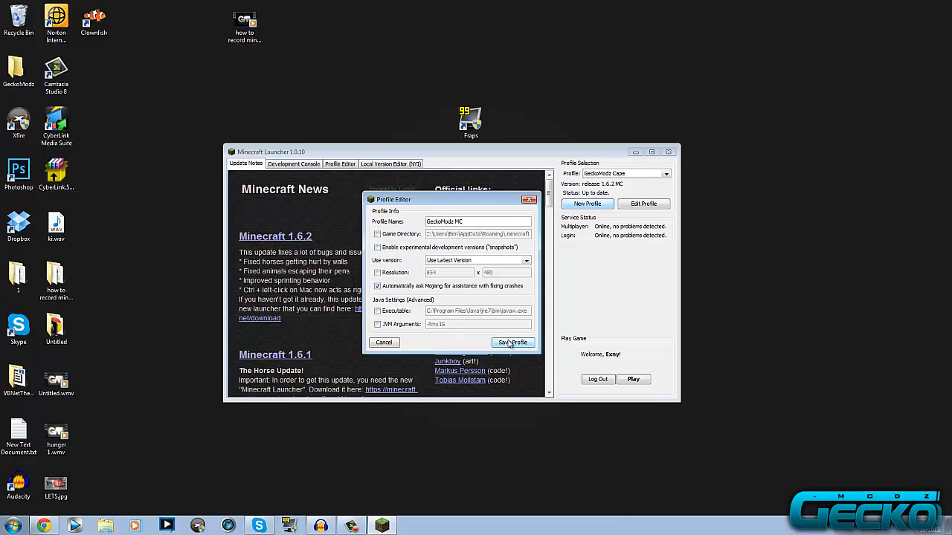
click(512, 342)
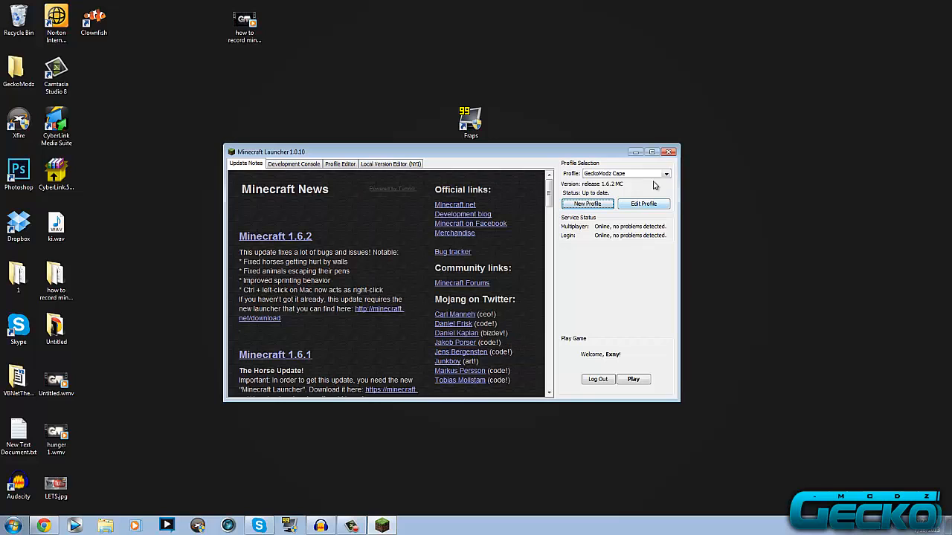
- Select the GeckoModz MC profile, log in as Exny, and launch Minecraft 1.6.2
click(664, 173)
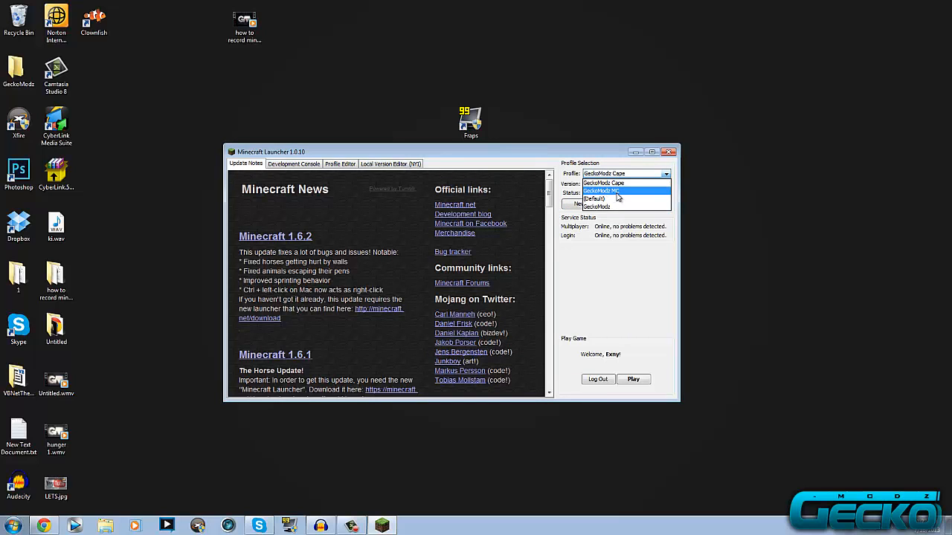
click(603, 191)
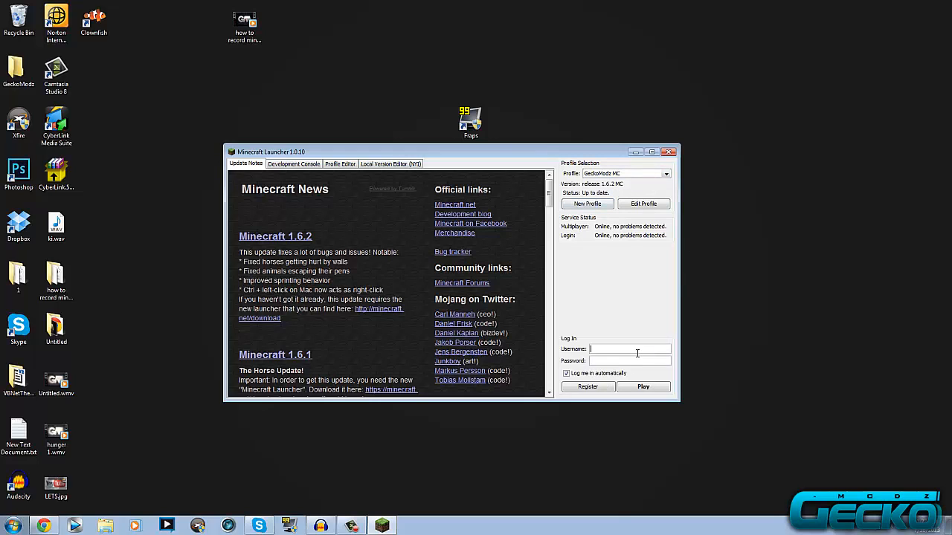
text(Exny)
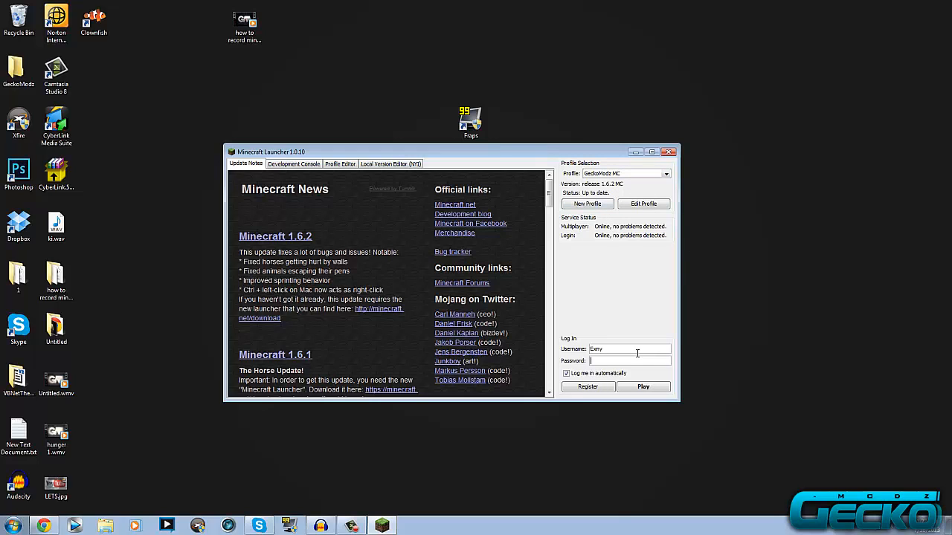
text(password)
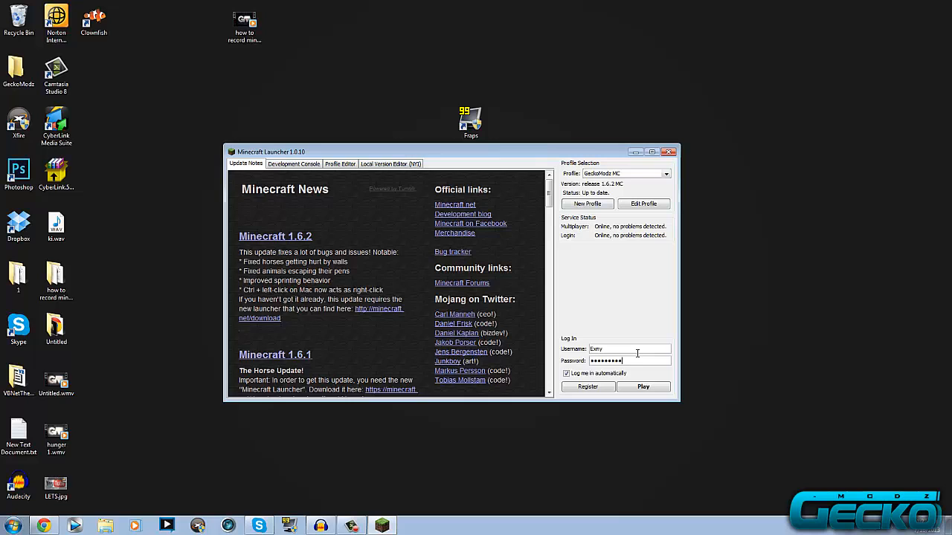
click(642, 386)
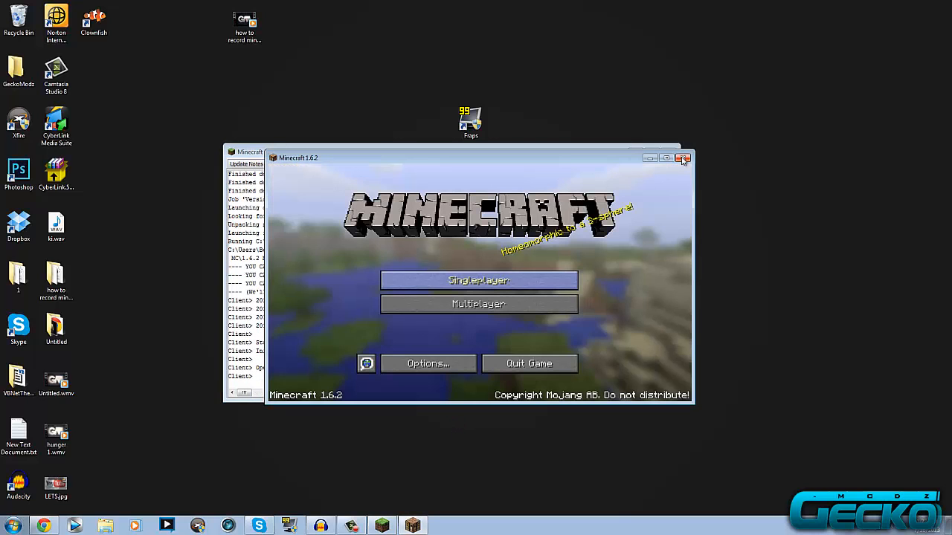
- Close Minecraft and open .minecraft\versions from %appdata%, selecting the 1.6.2 folder
click(682, 158)
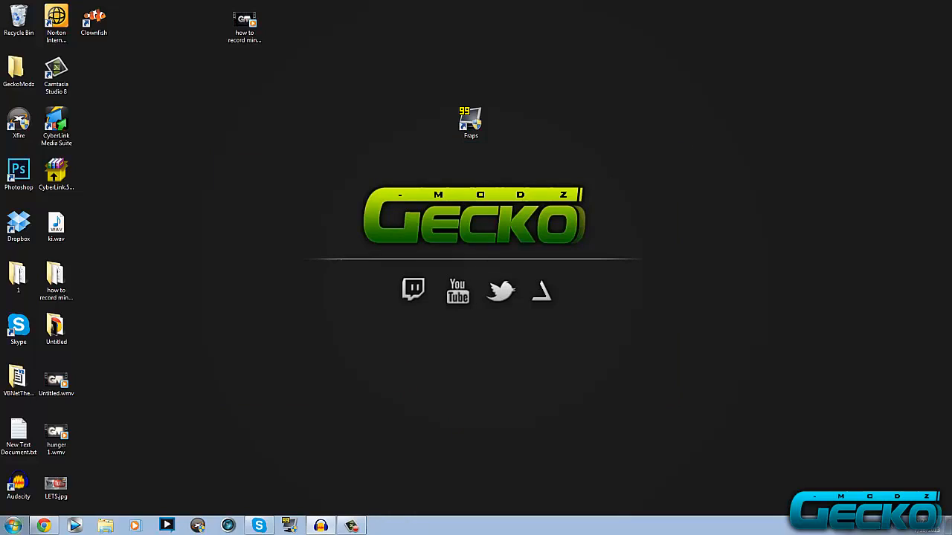
mouse_move(370, 417)
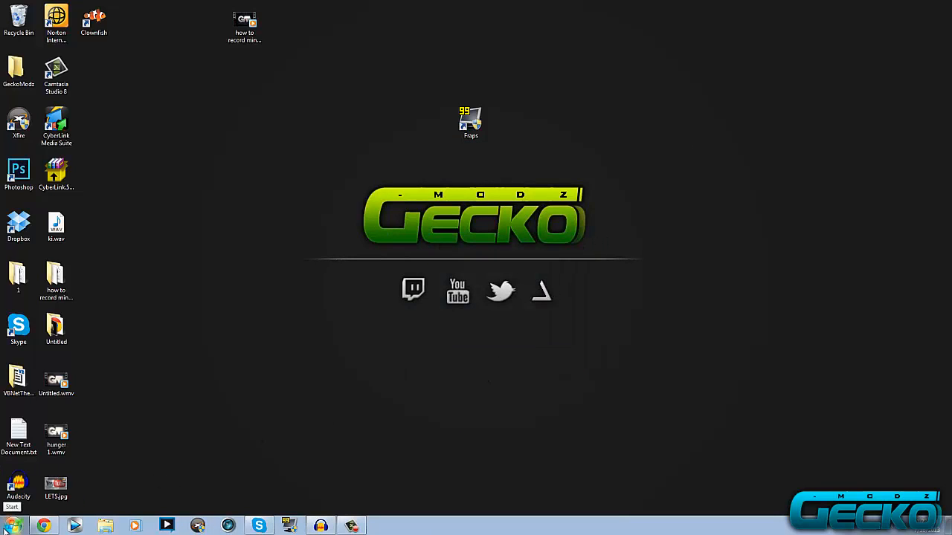
click(12, 526)
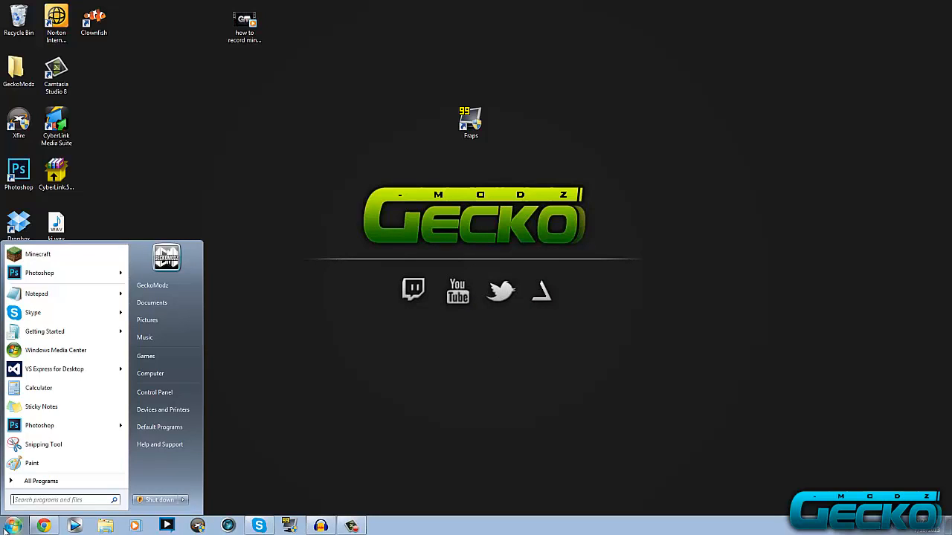
text(%ap)
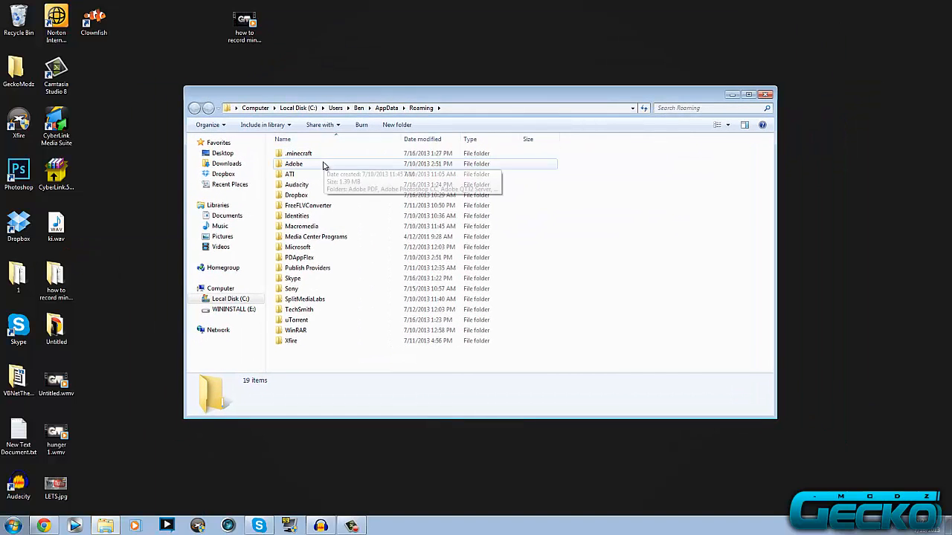
double_click(298, 153)
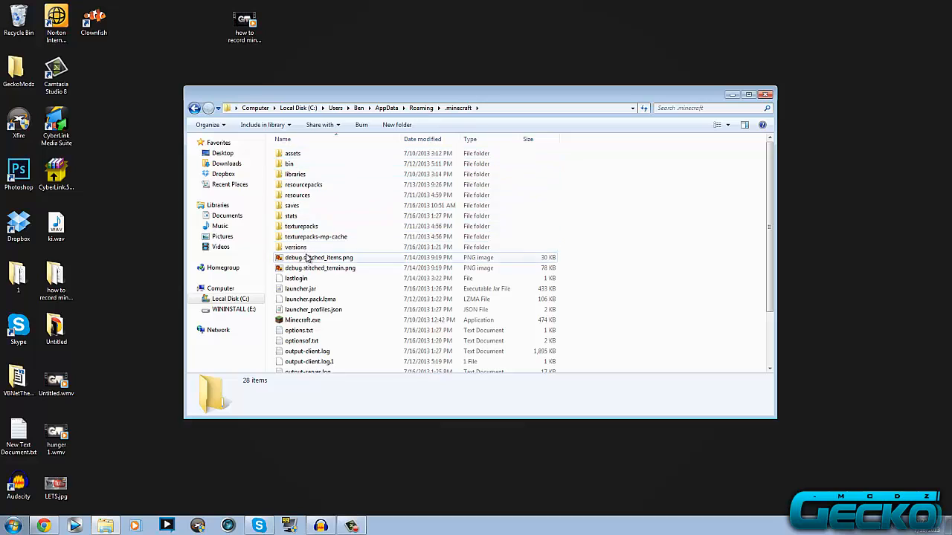
double_click(295, 247)
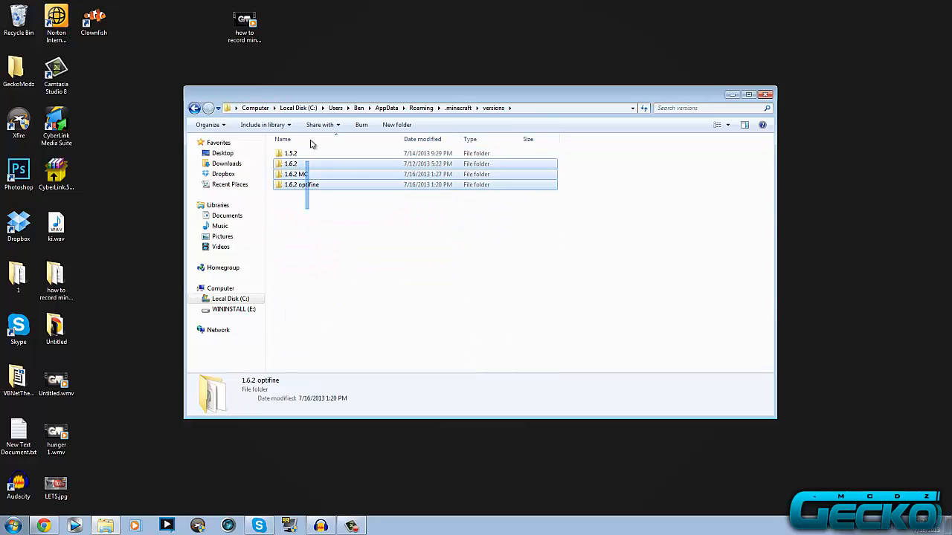
click(309, 197)
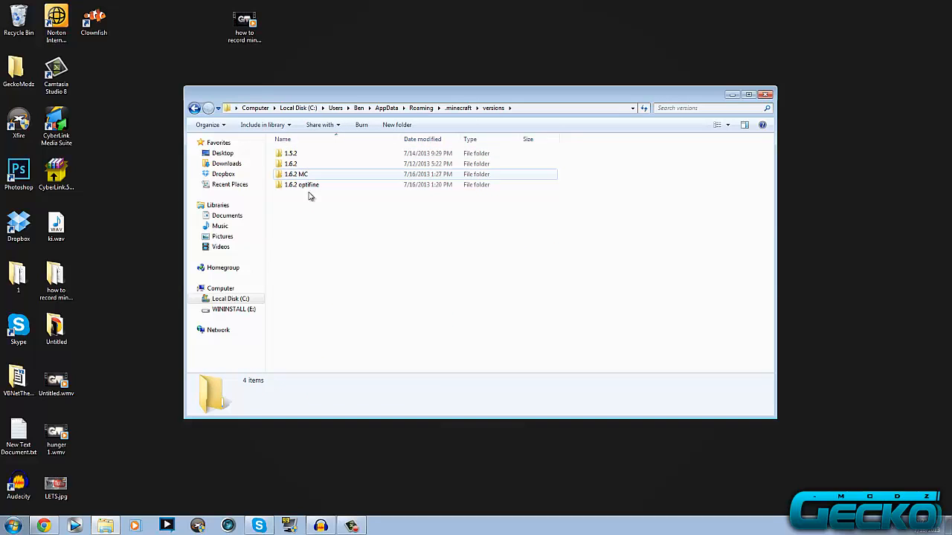
click(290, 164)
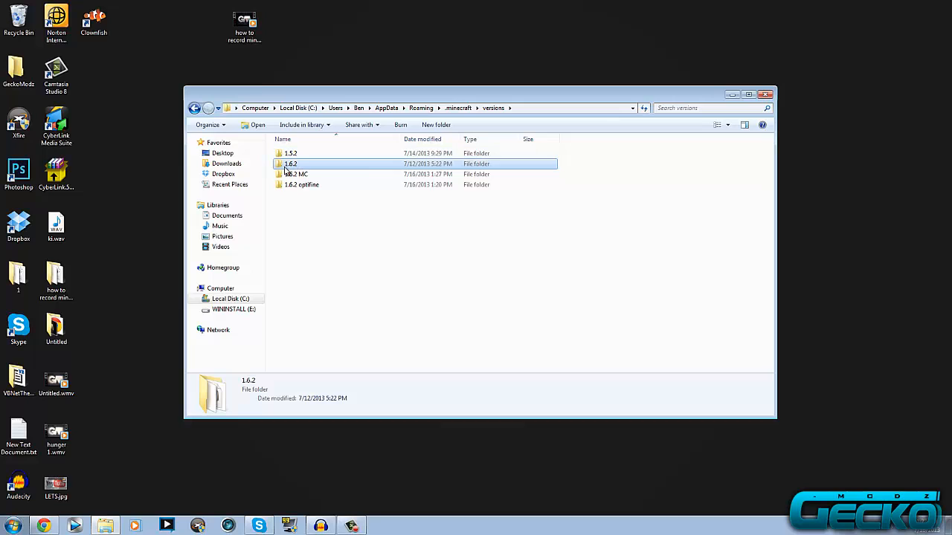
mouse_move(290, 166)
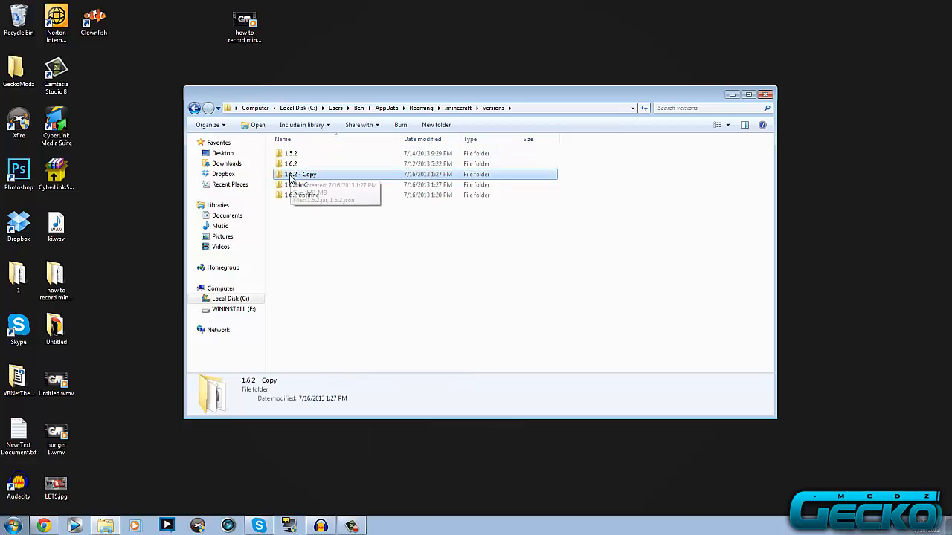
- Rename the copied version folder to 1.6.2 Cape
right_click(301, 174)
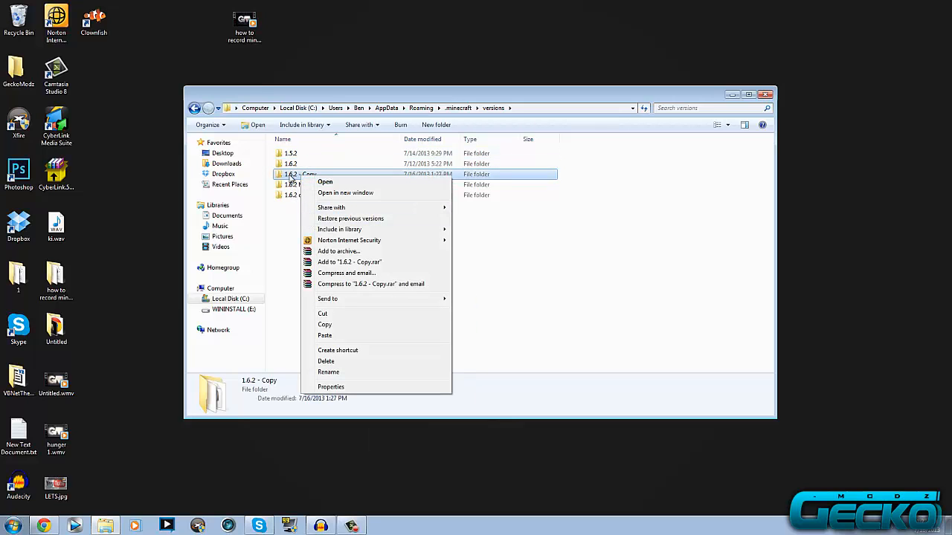
click(328, 372)
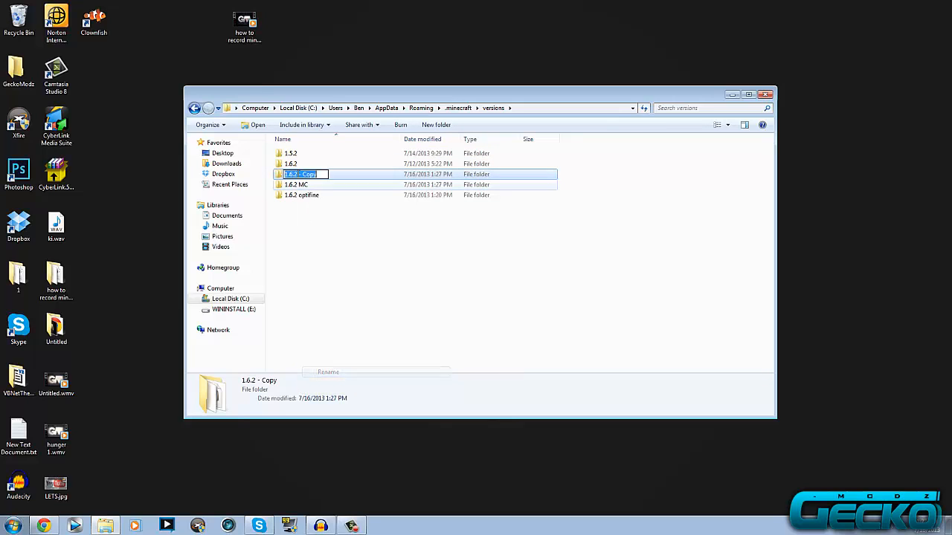
text(1.6.2)
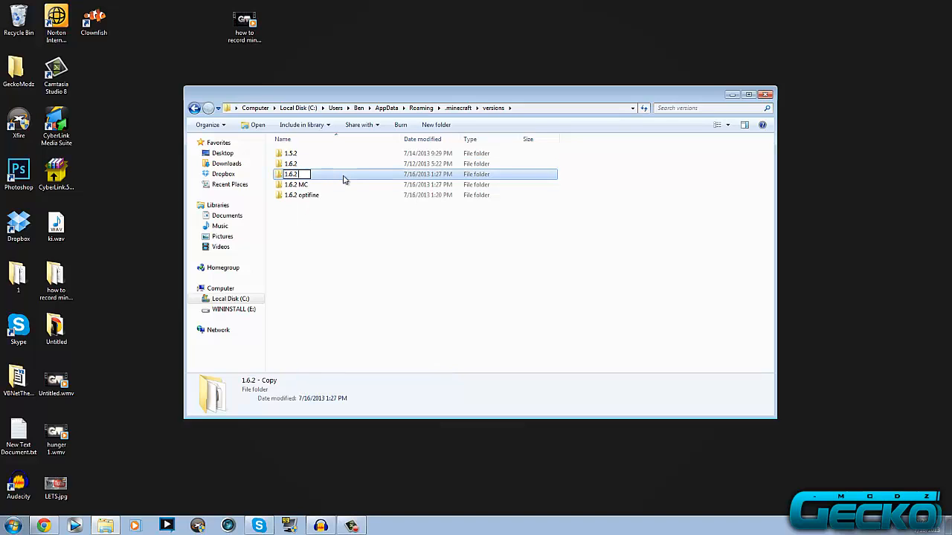
text(Cape)
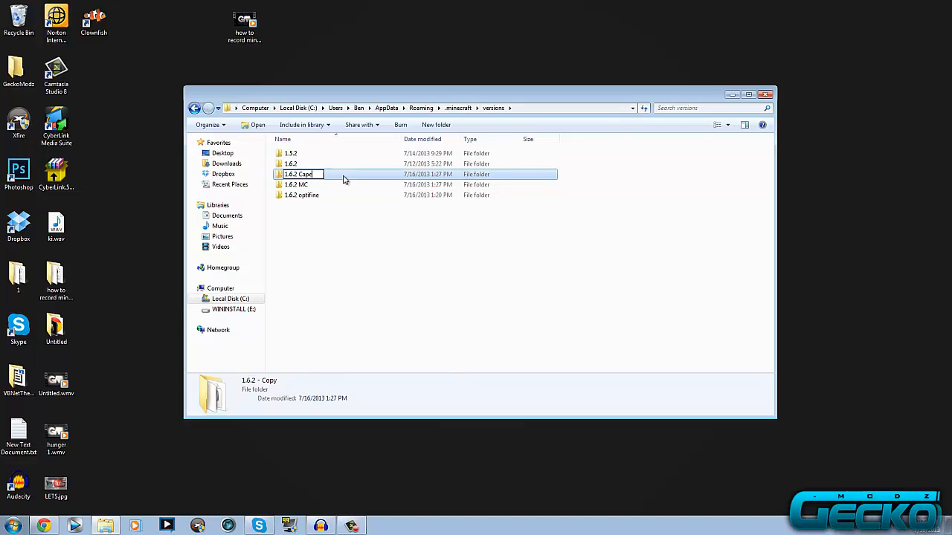
key(Return)
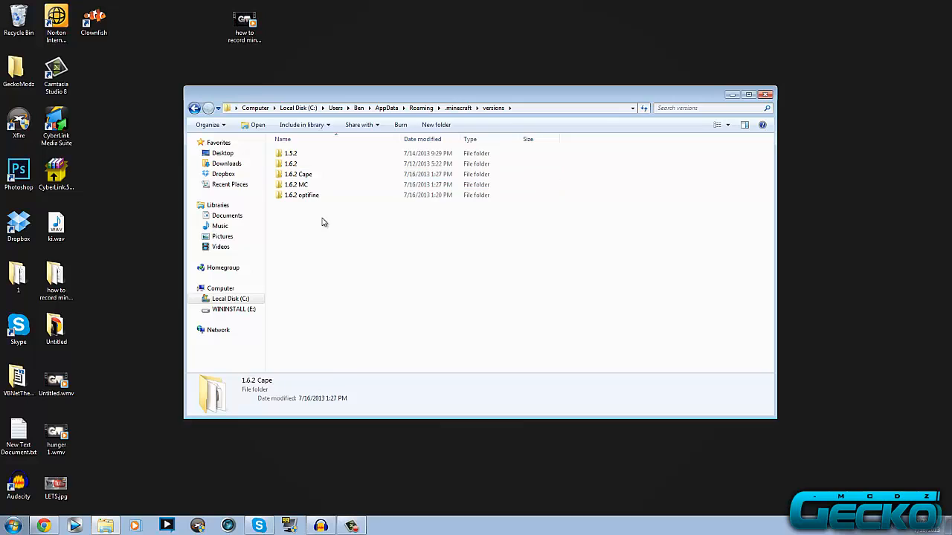
right_click(297, 174)
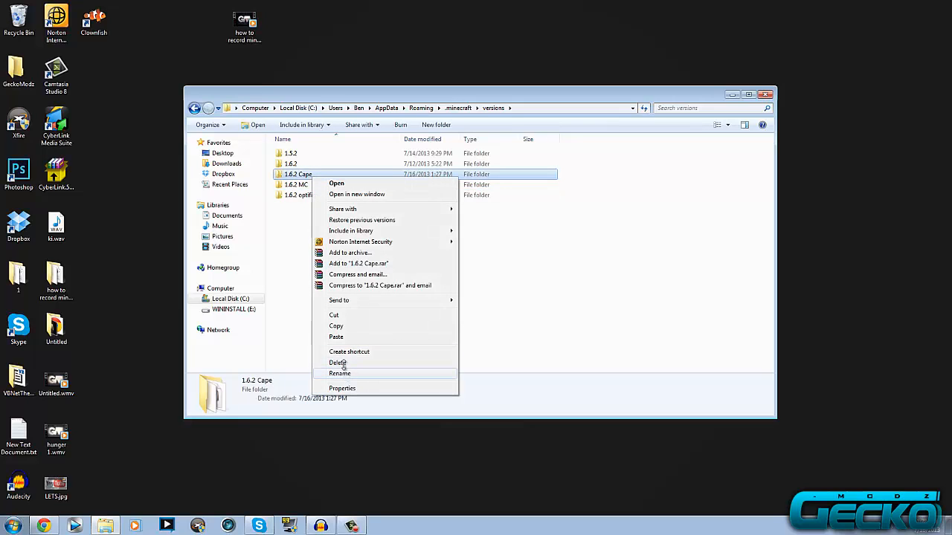
click(339, 373)
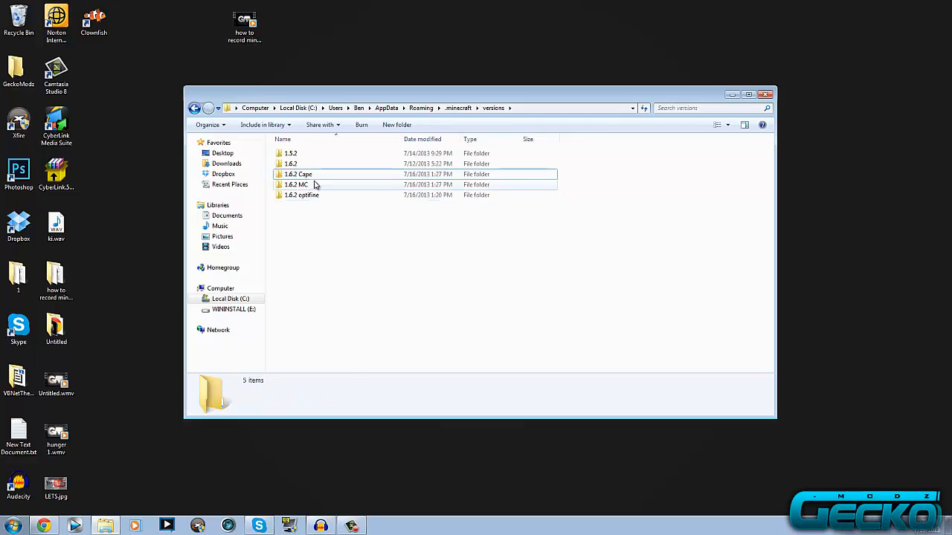
- Open the 1.6.2 Cape folder and rename its jar and JSON files to 1.6.2 Cape
double_click(298, 174)
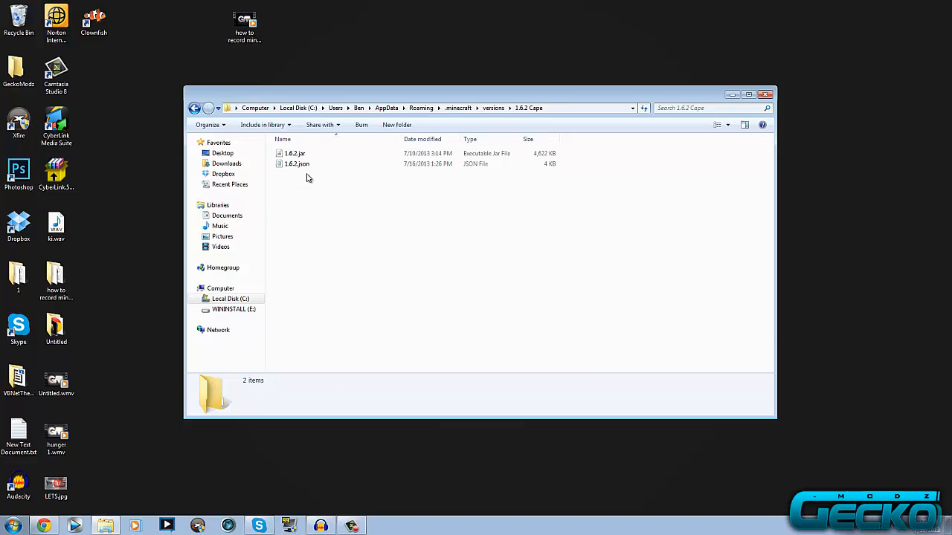
mouse_move(295, 177)
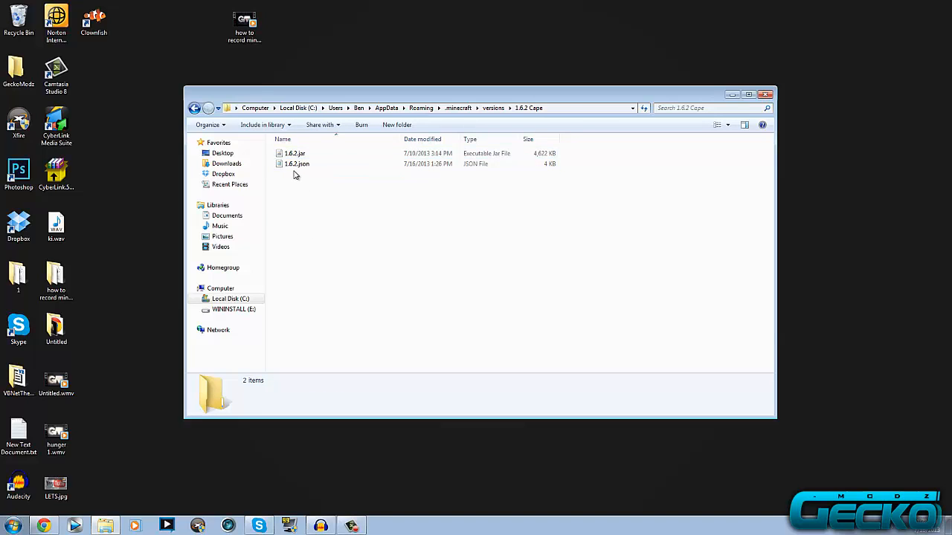
click(294, 153)
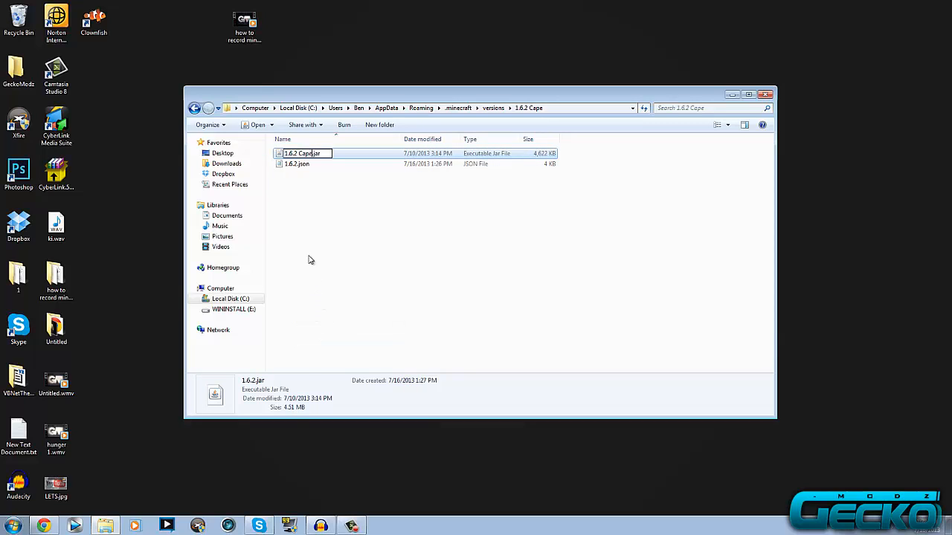
right_click(296, 164)
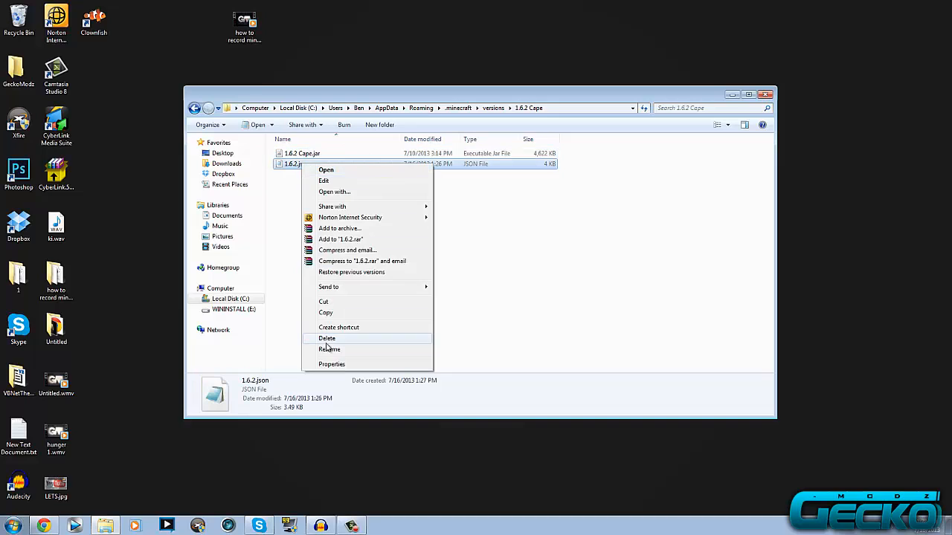
click(329, 350)
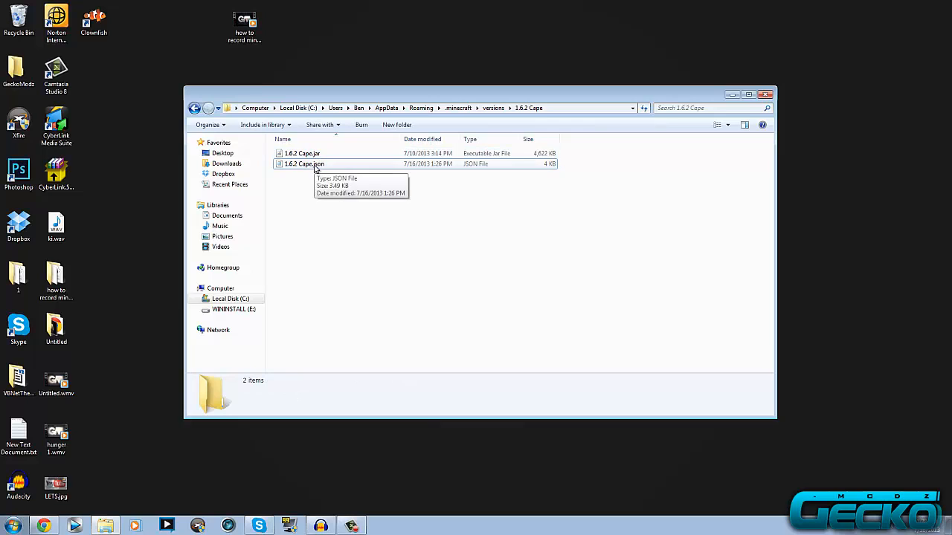
- Replace the id value in 1.6.2 Cape.json with 1.6.2 Cape in Notepad and save
double_click(304, 164)
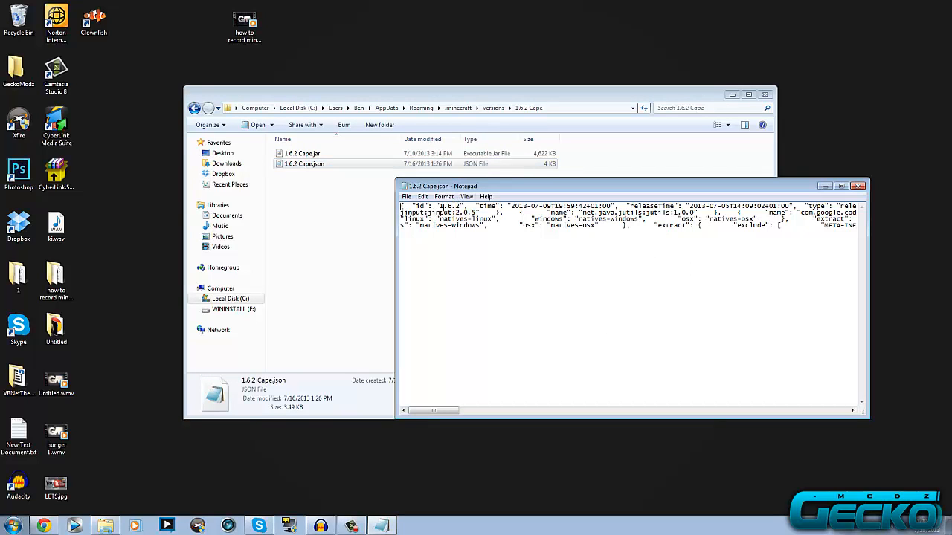
double_click(449, 206)
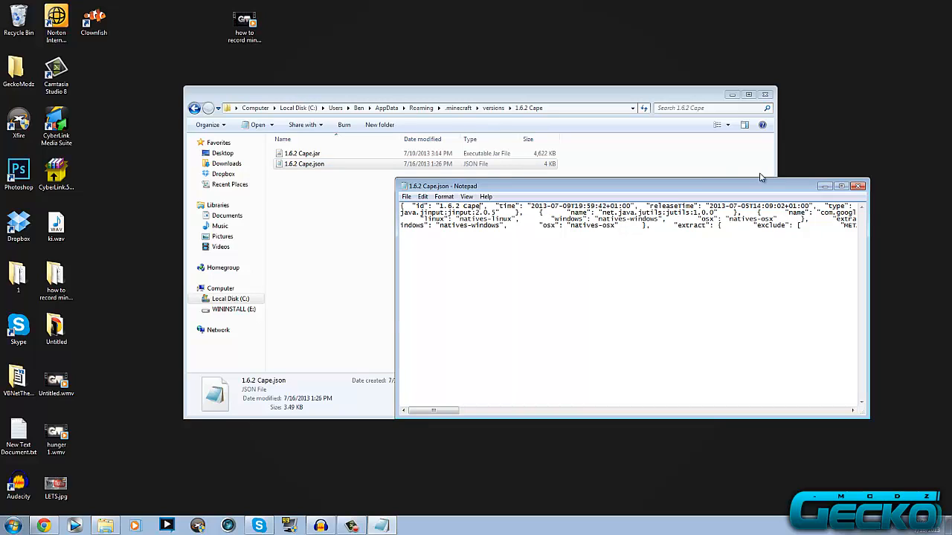
click(859, 186)
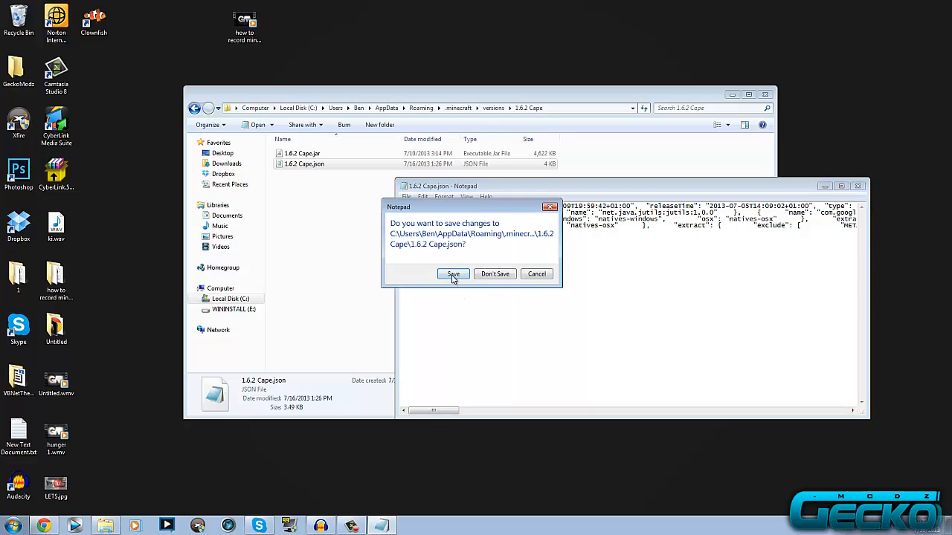
click(453, 274)
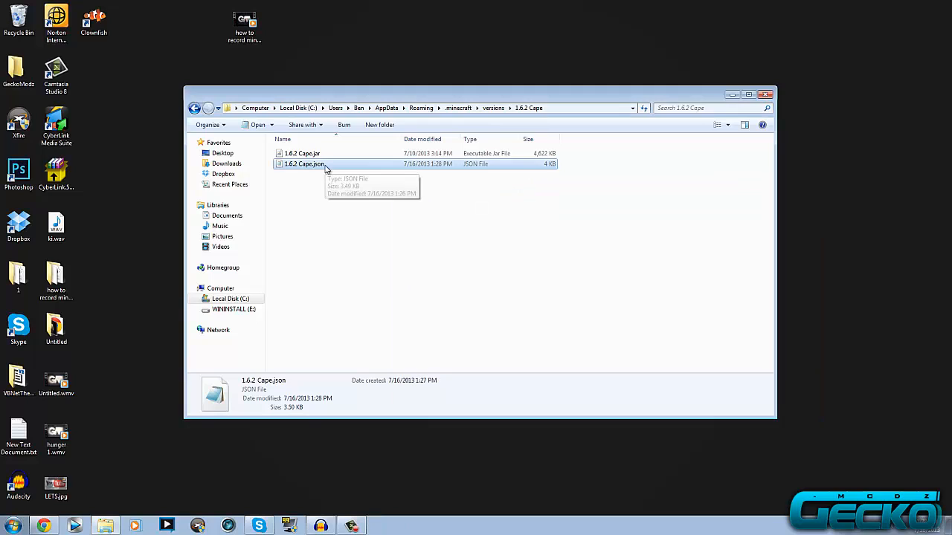
right_click(303, 163)
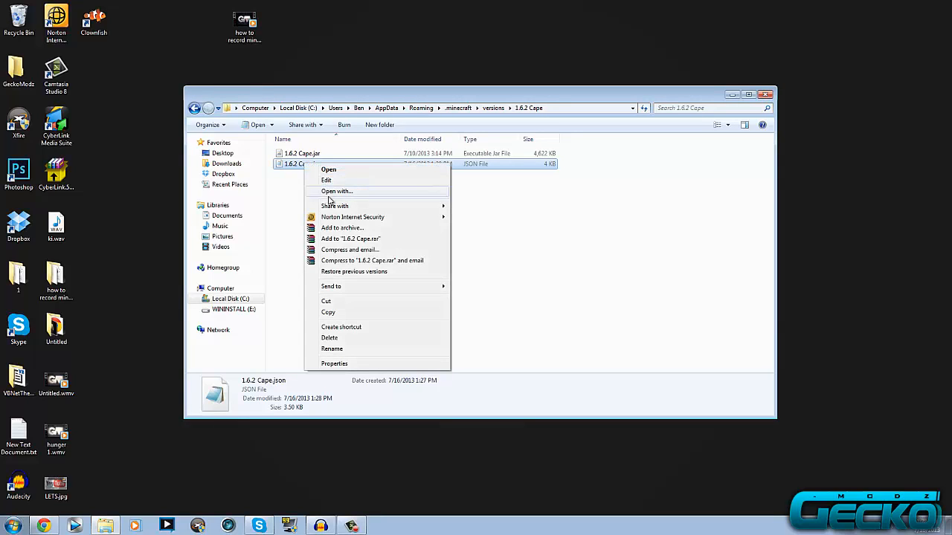
mouse_move(301, 203)
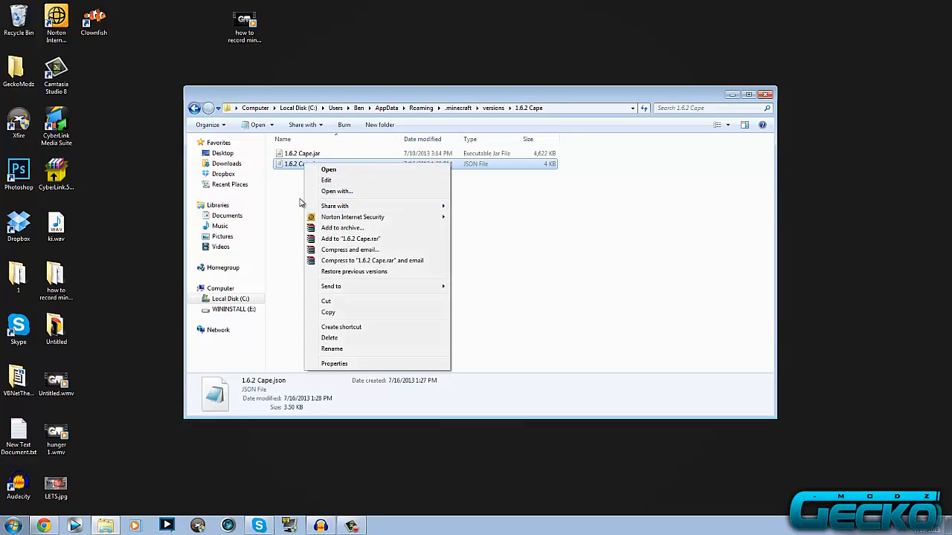
click(281, 185)
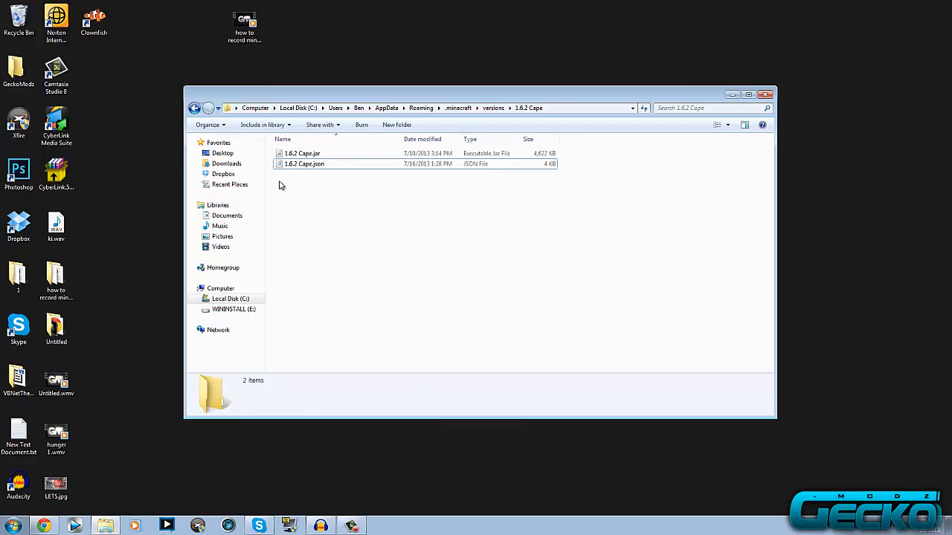
mouse_move(298, 154)
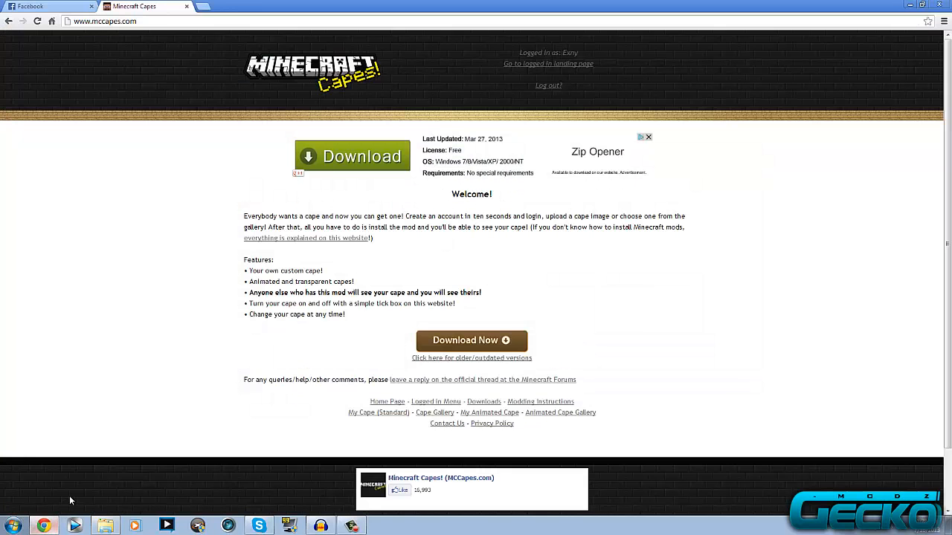
mouse_move(207, 256)
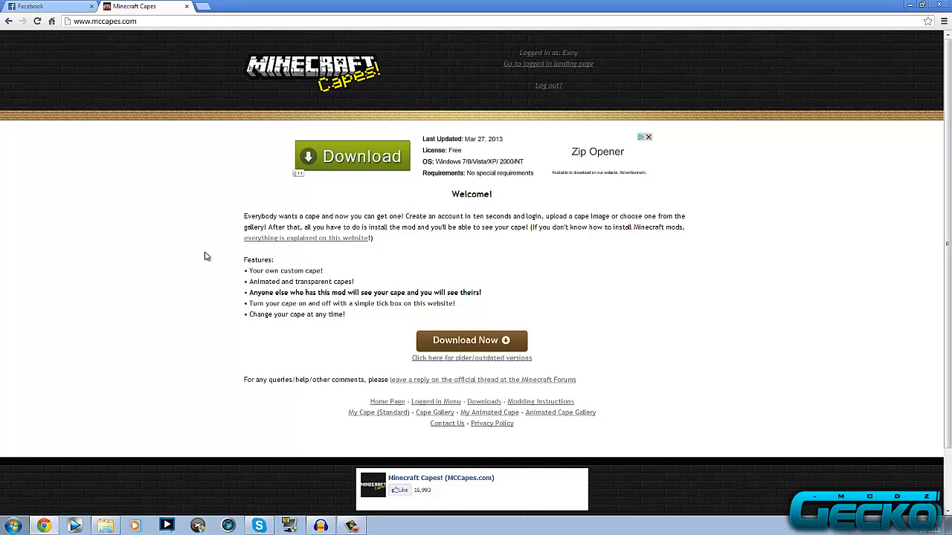
mouse_move(203, 258)
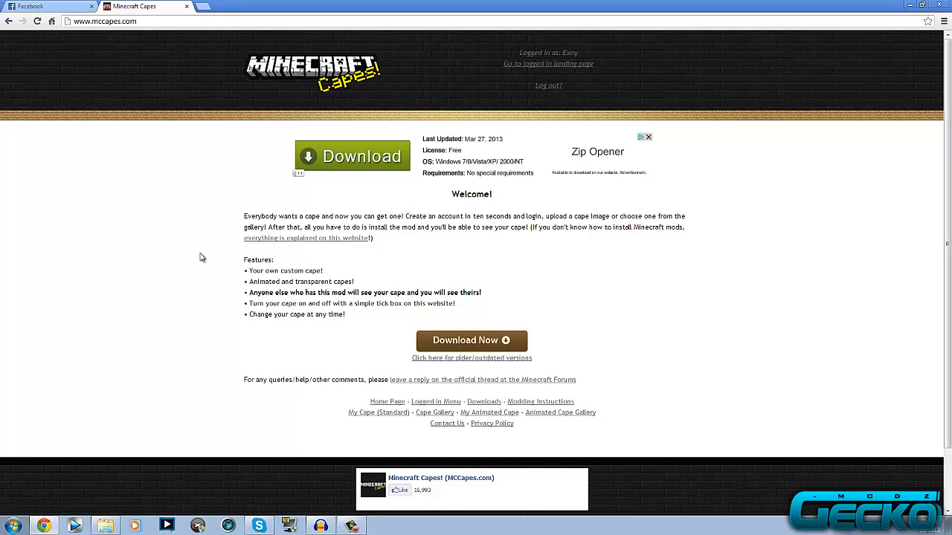
mouse_move(150, 260)
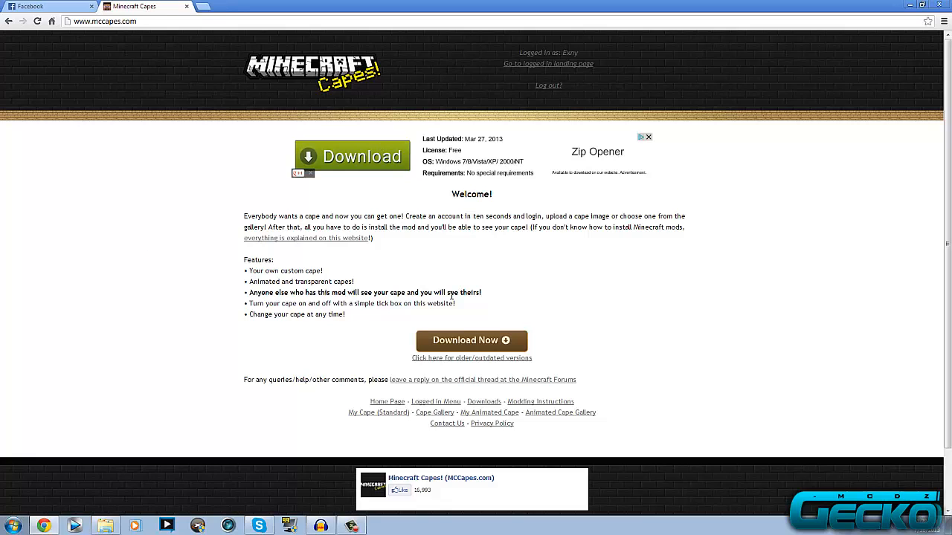
mouse_move(477, 359)
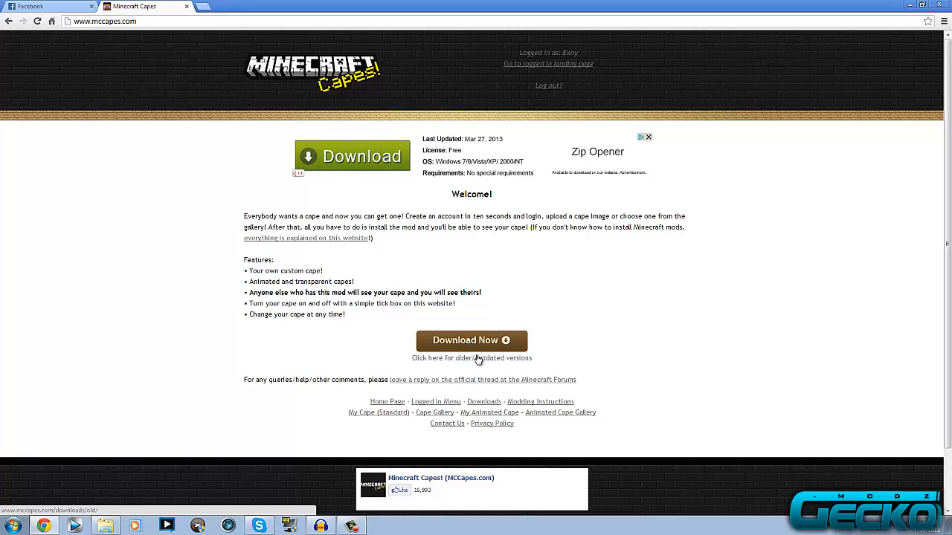
- Open the MCCapes Downloads page and follow the v1.6.2 MCCapes Extra mod link
click(471, 340)
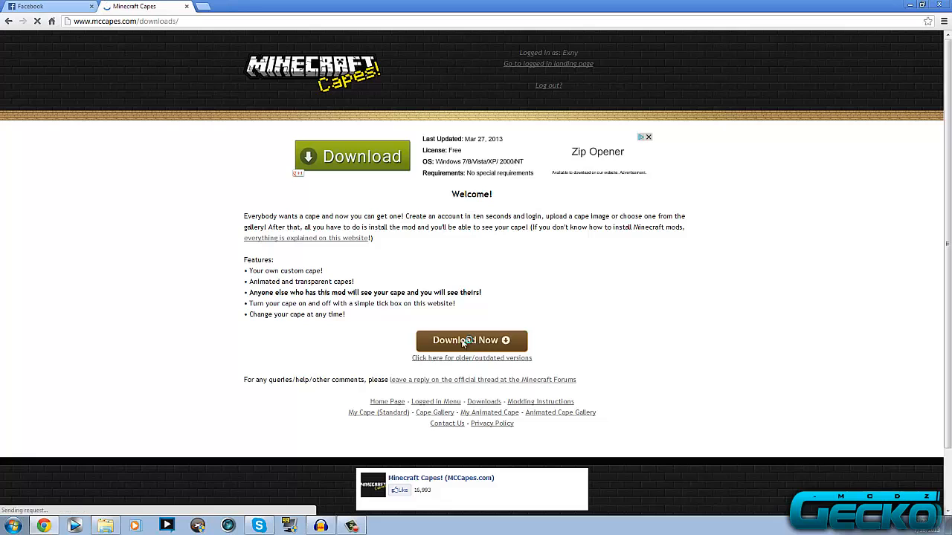
click(472, 341)
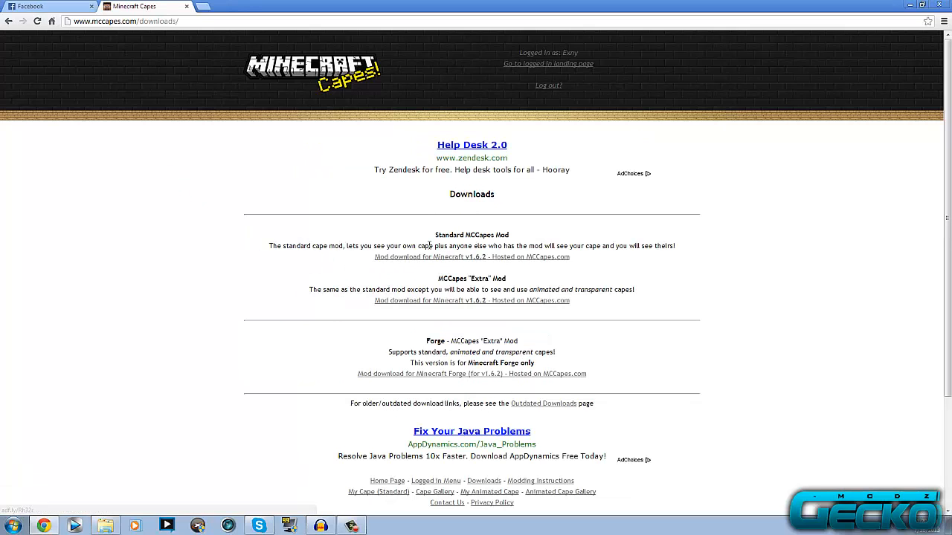
double_click(454, 278)
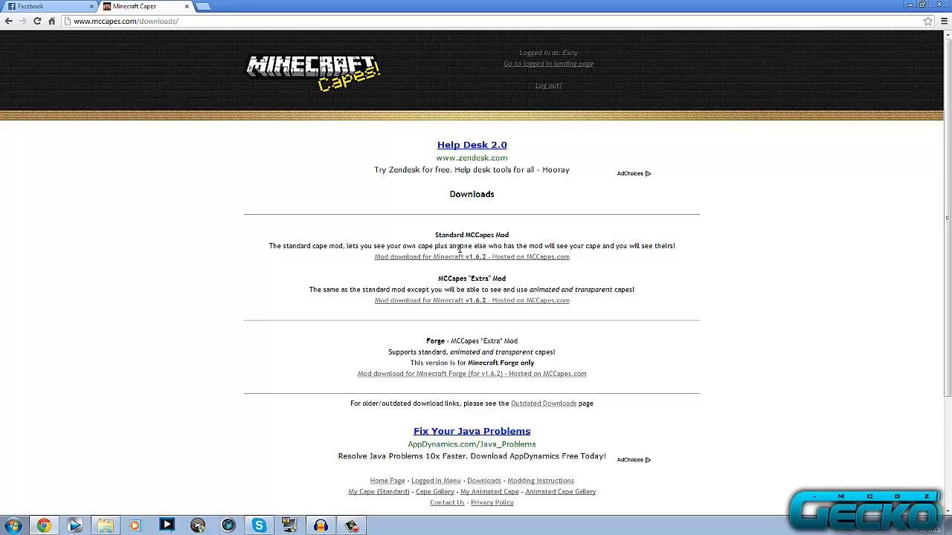
mouse_move(469, 281)
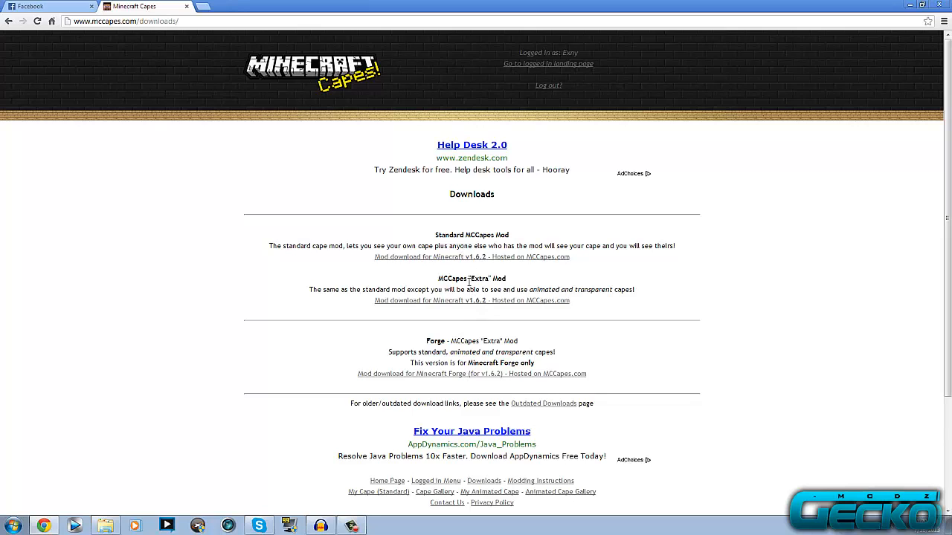
mouse_move(581, 299)
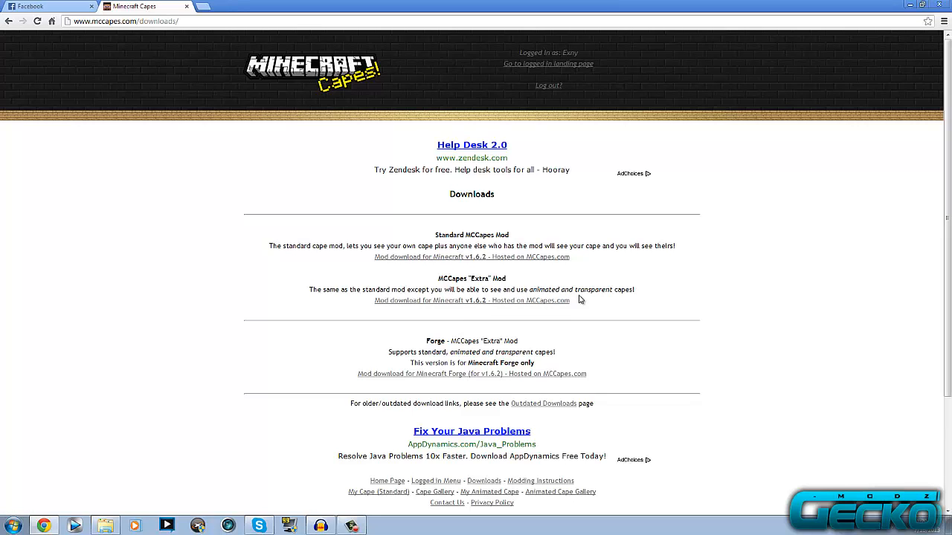
mouse_move(602, 300)
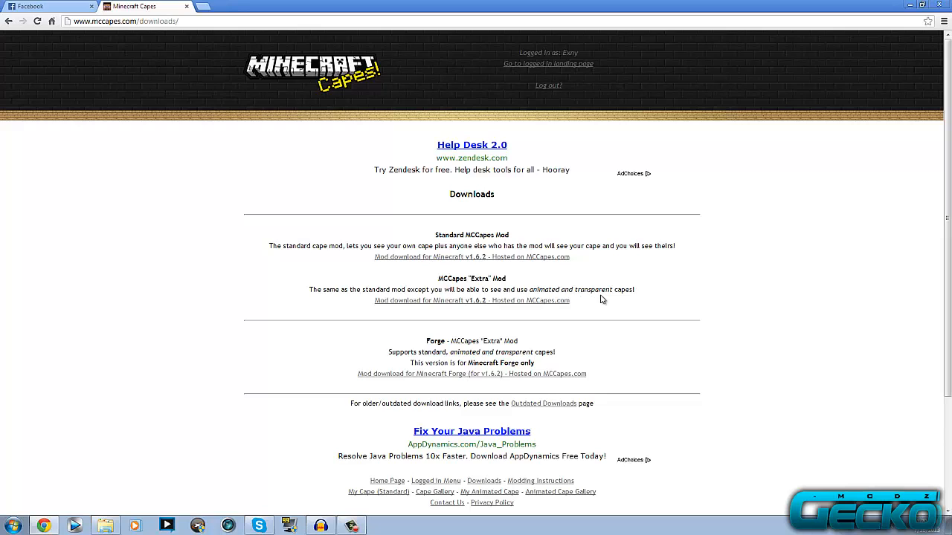
mouse_move(522, 242)
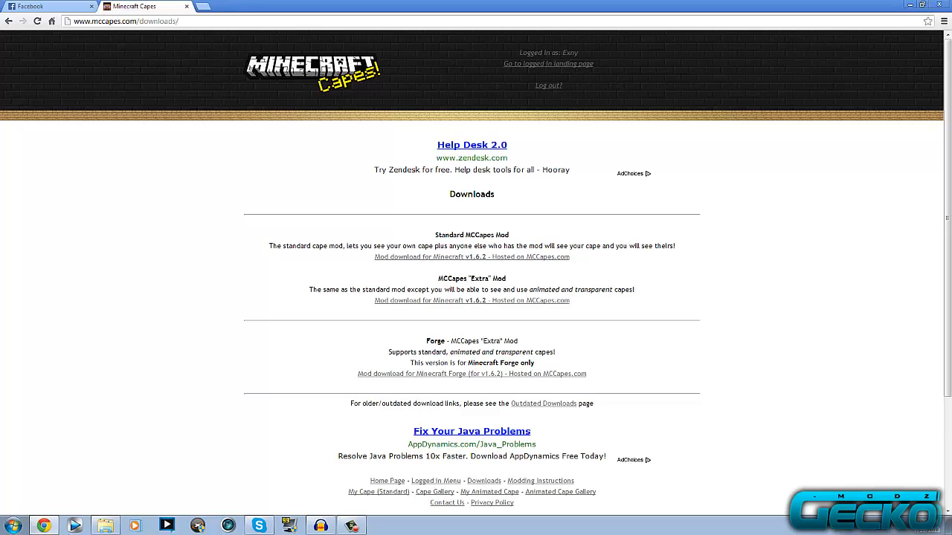
mouse_move(545, 288)
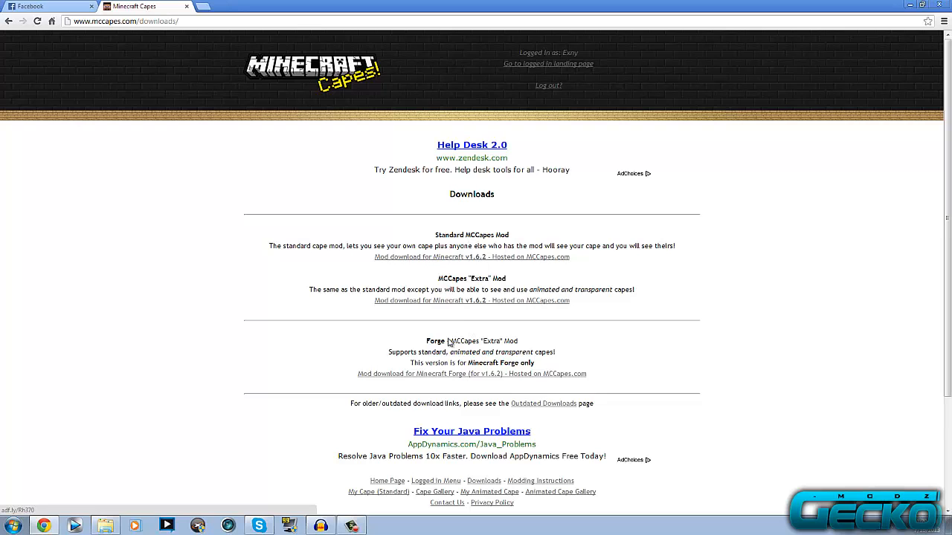
mouse_move(449, 305)
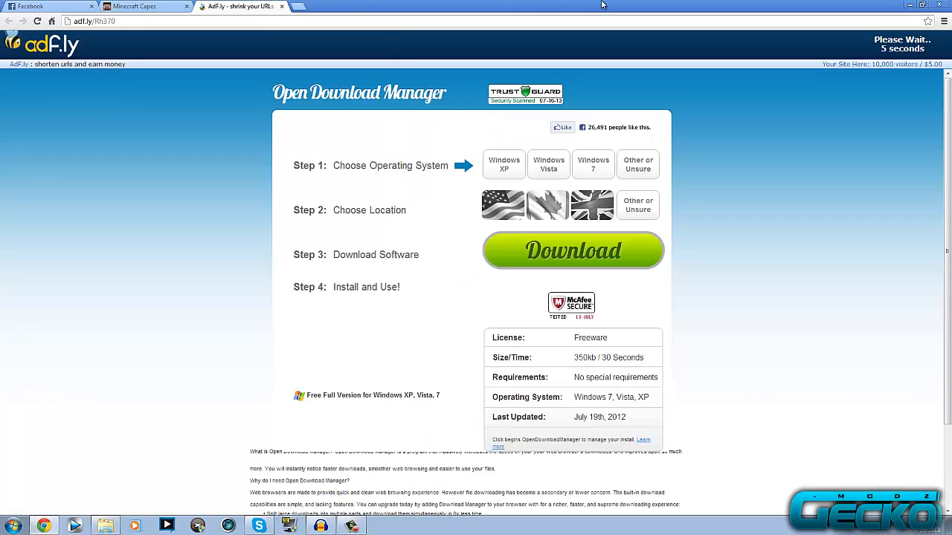
mouse_move(897, 65)
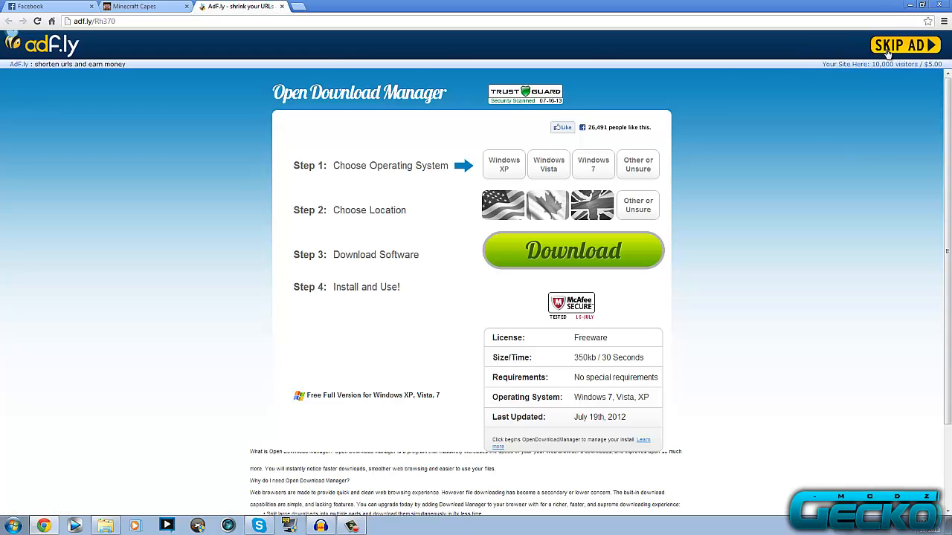
- Skip the adf.ly advert to download the MCCapes Extra 1.6.2 zip
click(573, 250)
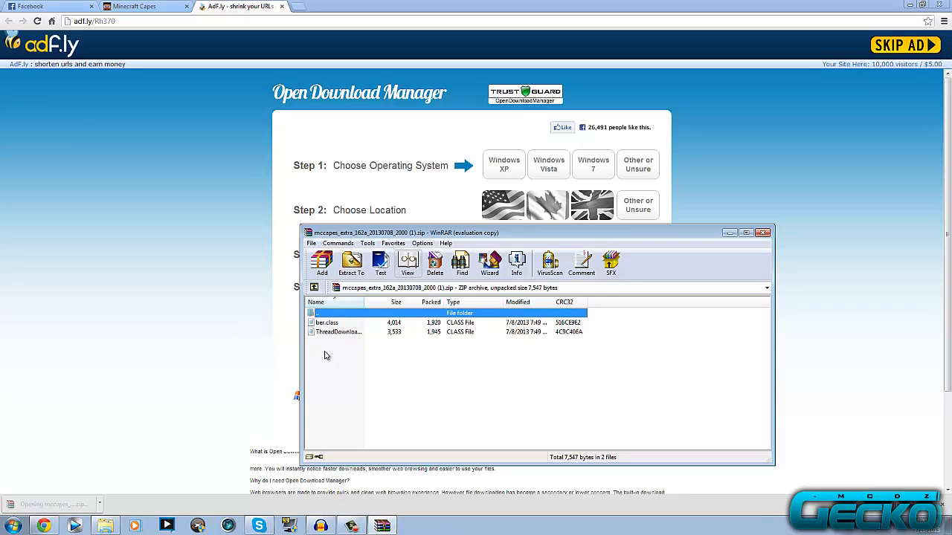
- Select all class files in the MCCapes Extra archive with Ctrl+A
key(ctrl+a)
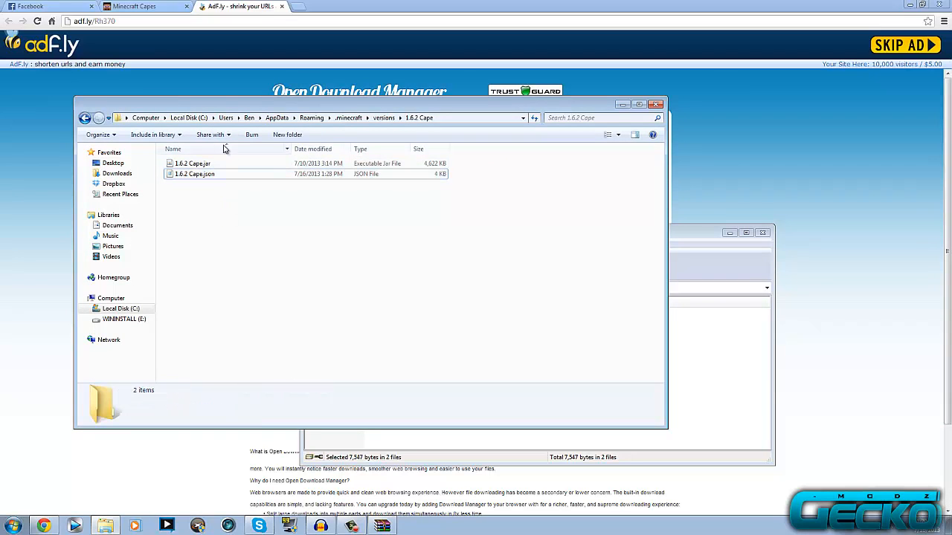
- Open 1.6.2 Cape.jar with WinRAR and delete its META-INF folder
right_click(191, 162)
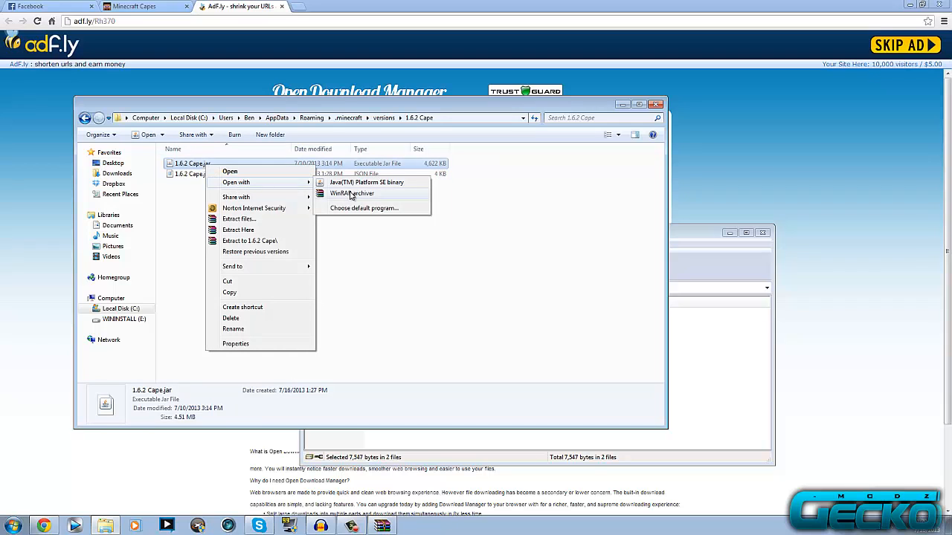
click(352, 193)
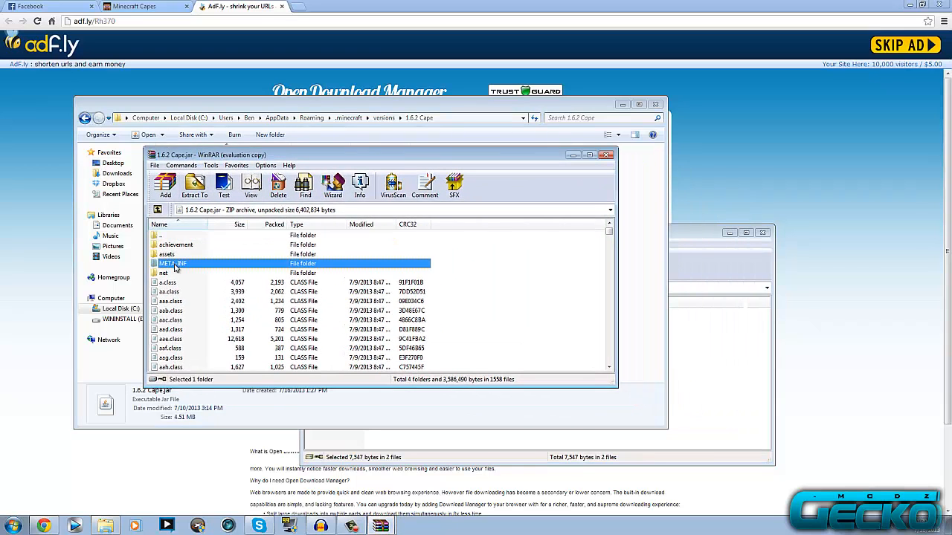
mouse_move(182, 270)
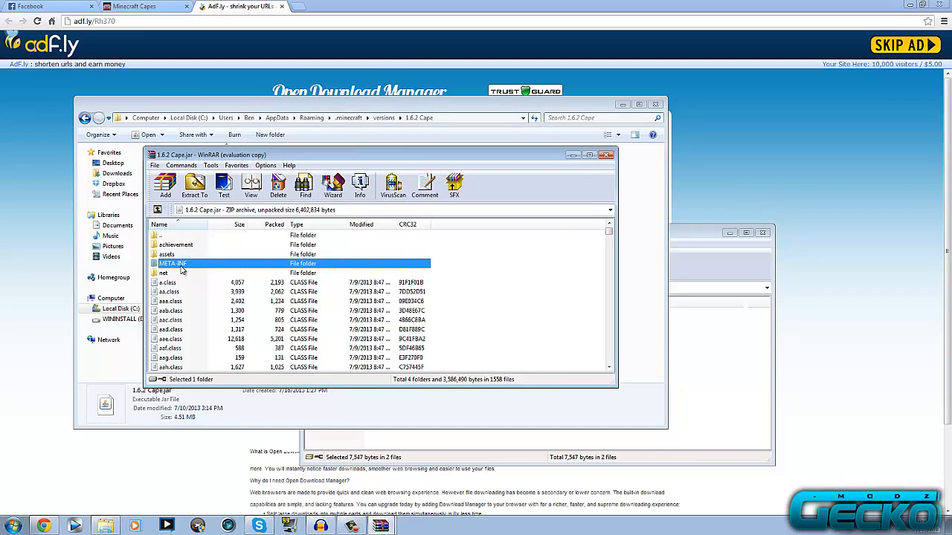
click(277, 186)
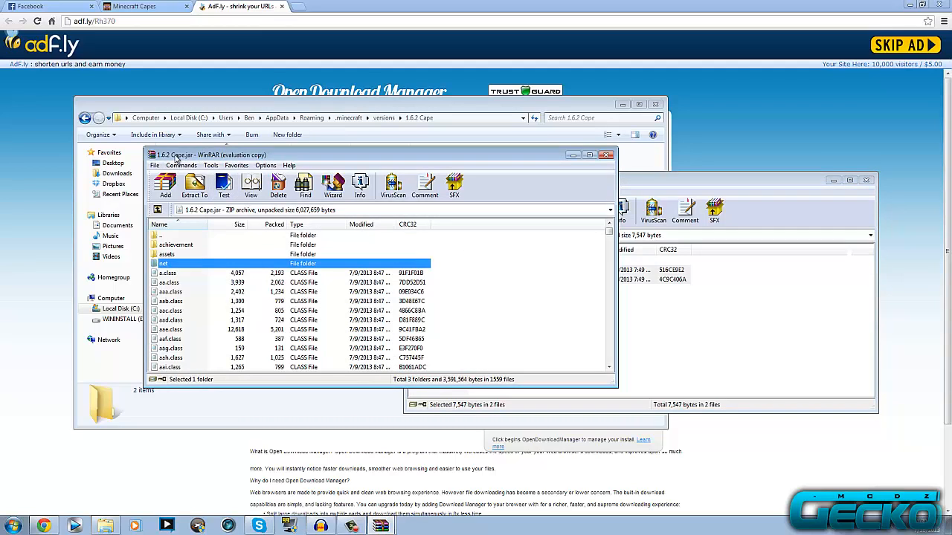
mouse_move(433, 155)
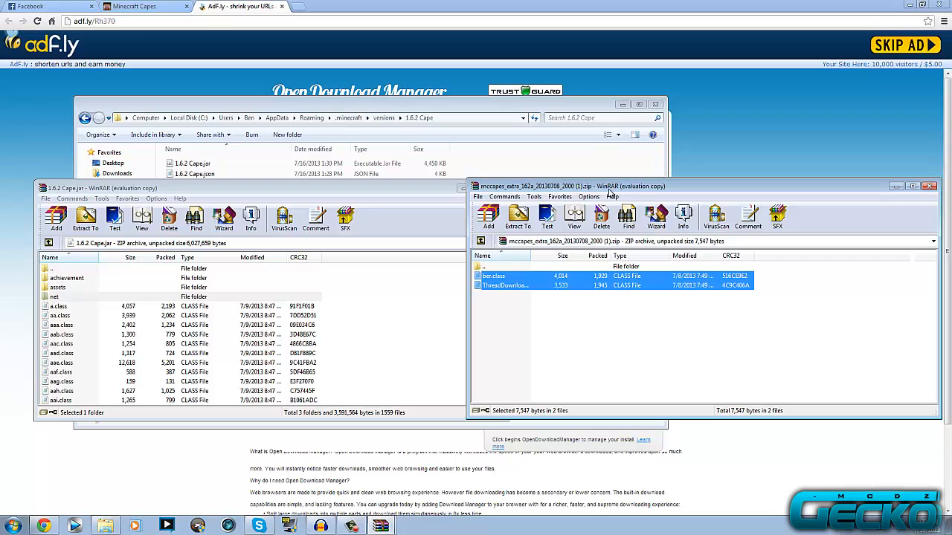
mouse_move(506, 251)
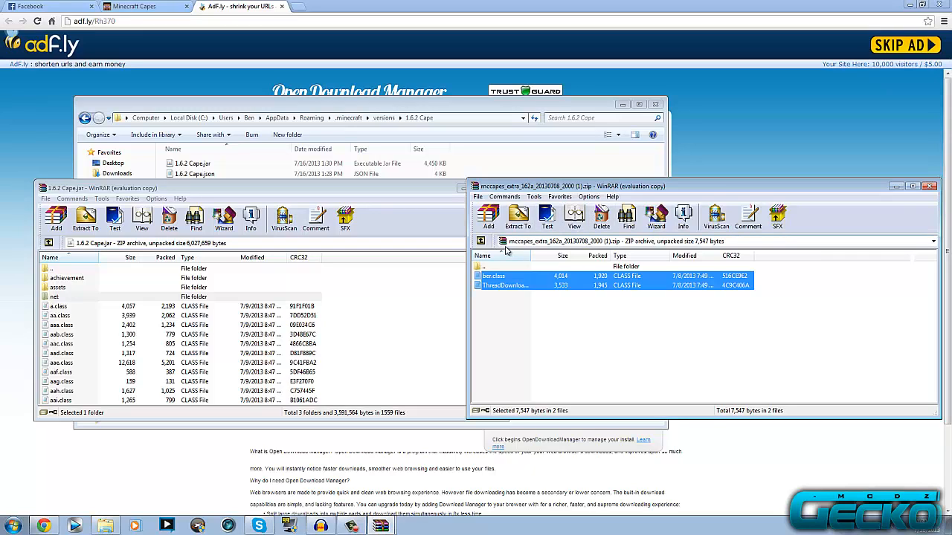
mouse_move(519, 305)
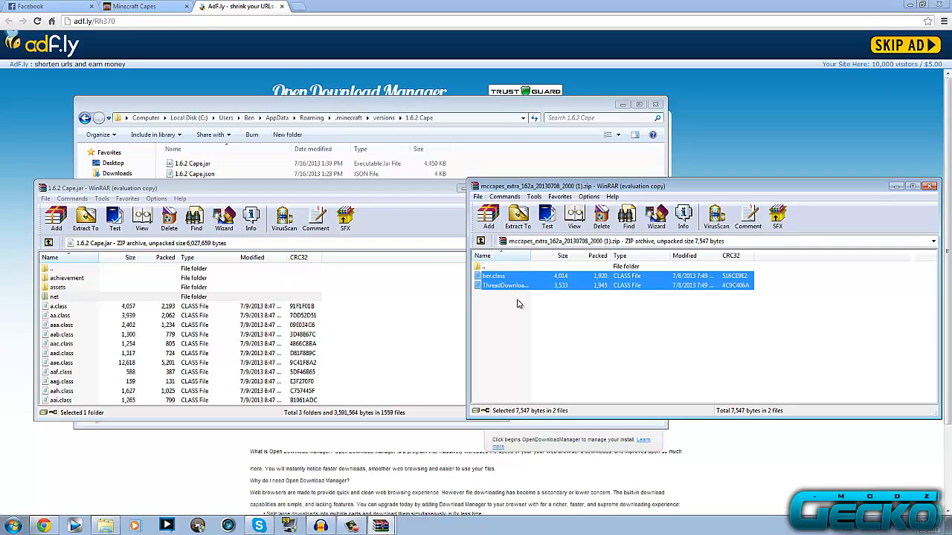
mouse_move(518, 296)
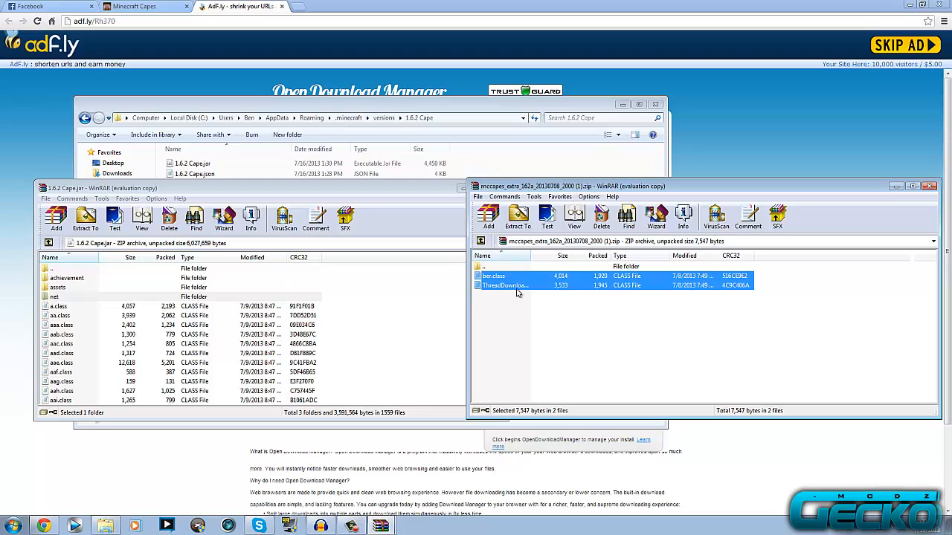
mouse_move(280, 340)
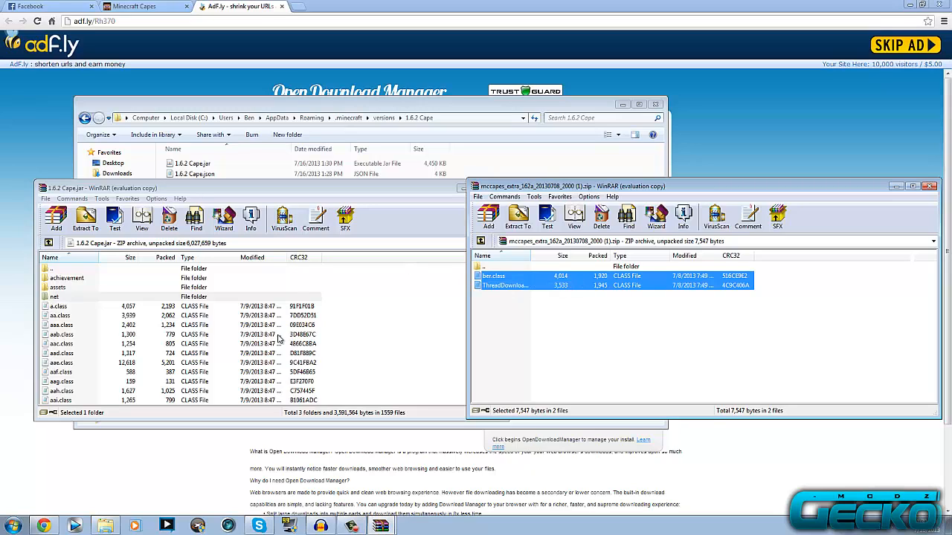
- Close the WinRAR windows for 1.6.2 Cape.jar and the mccapes_extra zip
click(54, 296)
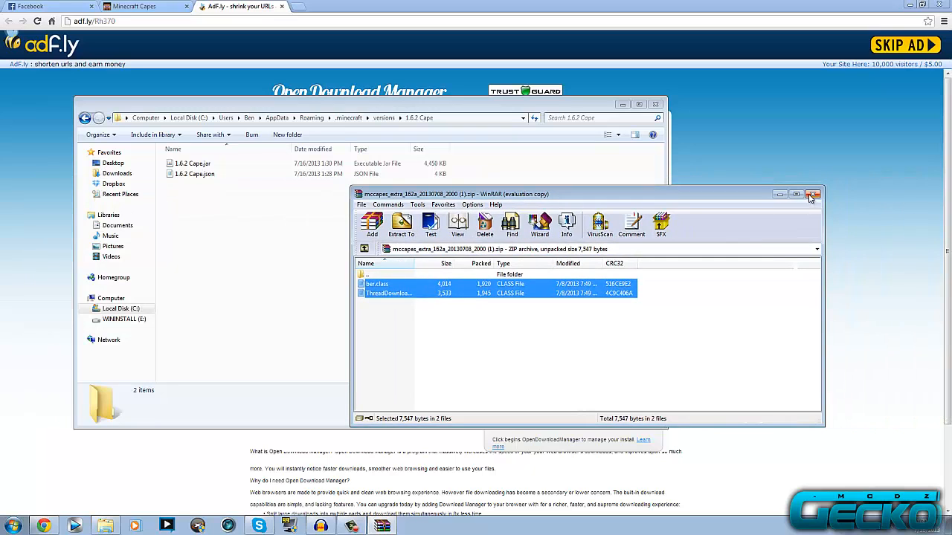
click(812, 194)
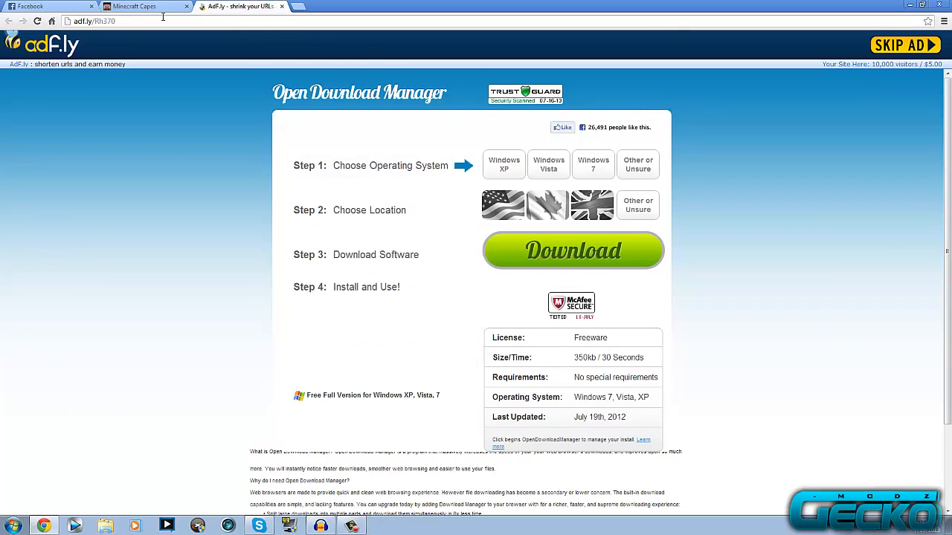
- Log out of mccapes.com and log back in as Exny with the account password
click(141, 6)
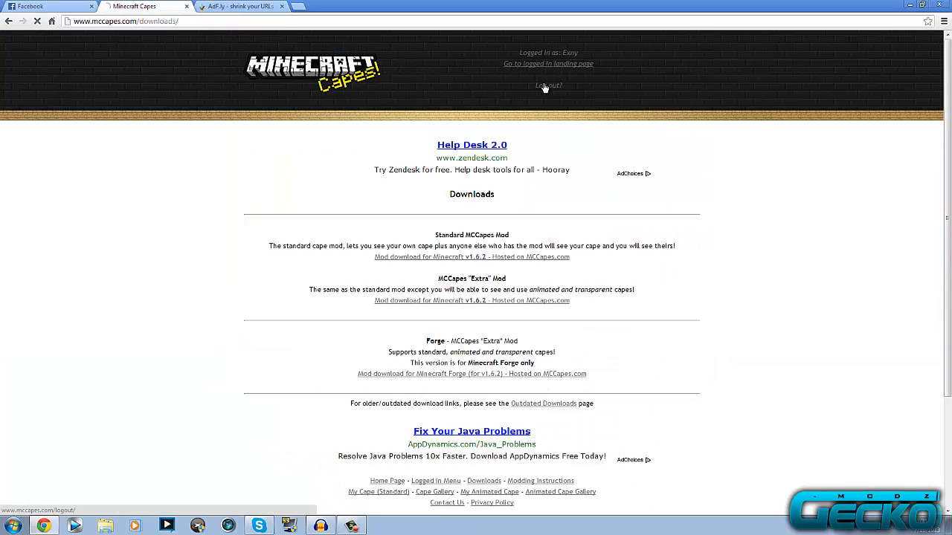
click(548, 85)
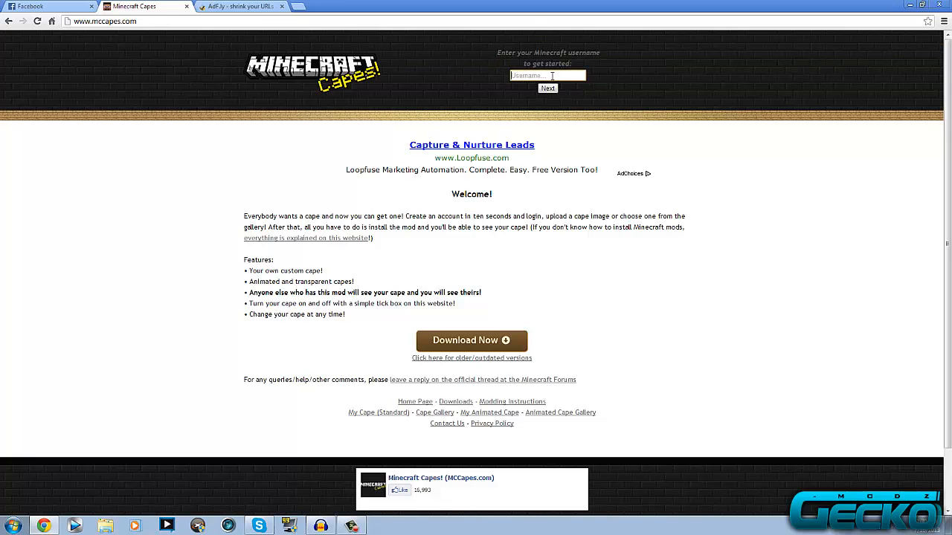
text(E)
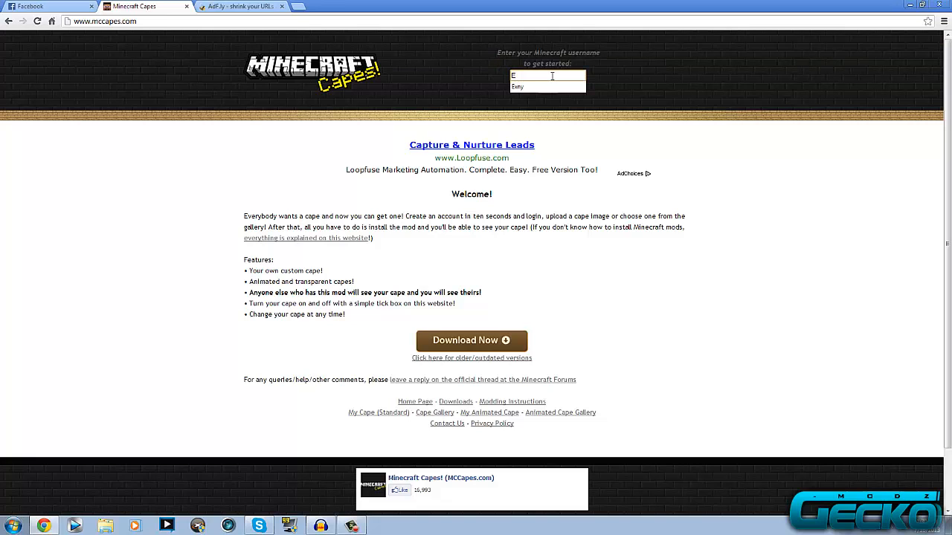
text(xny)
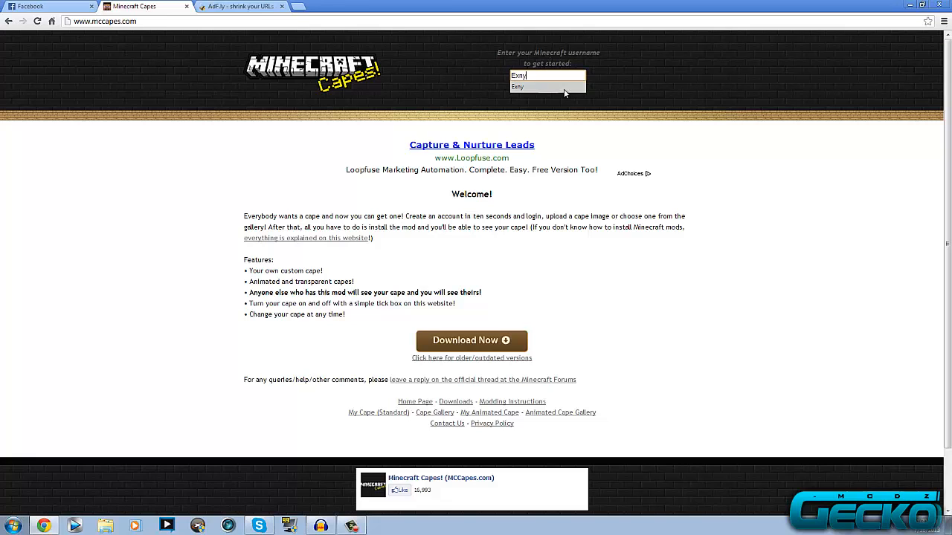
click(548, 88)
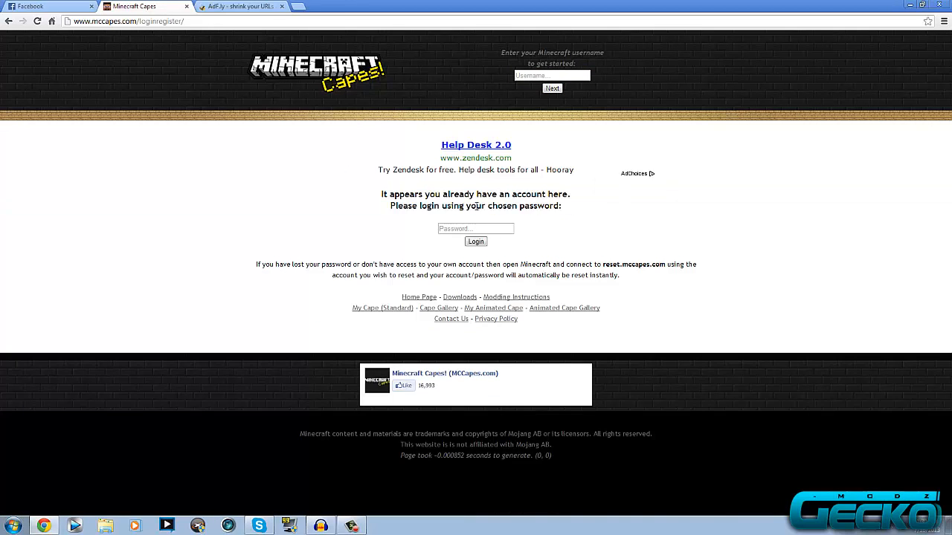
click(475, 228)
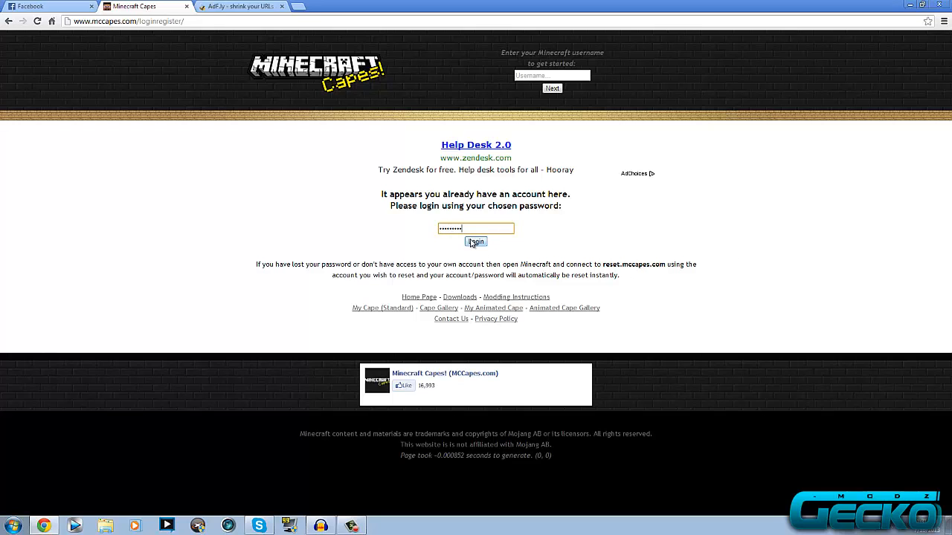
click(475, 241)
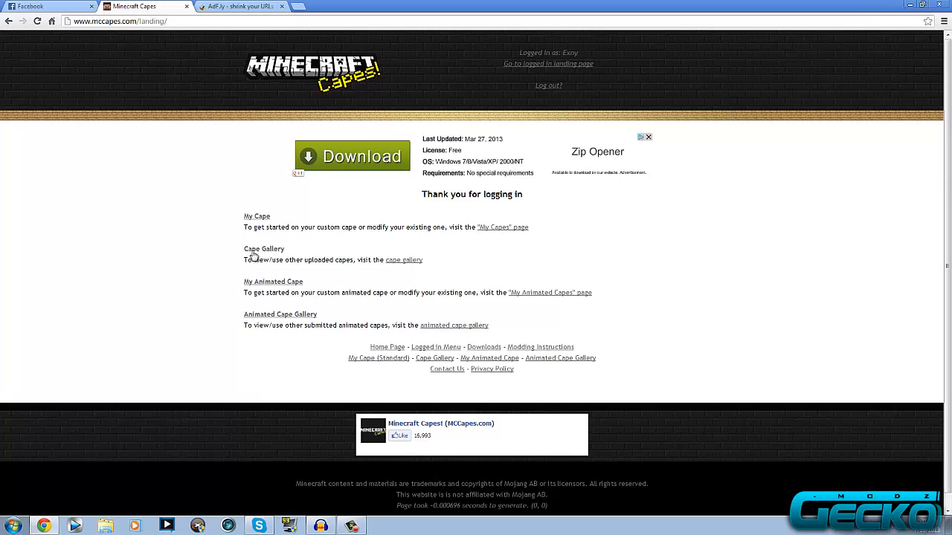
mouse_move(251, 286)
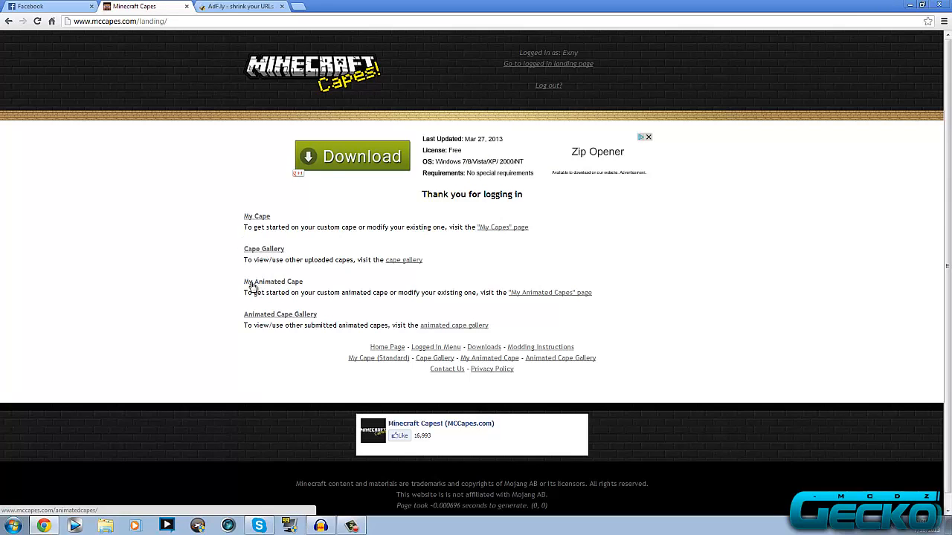
mouse_move(297, 321)
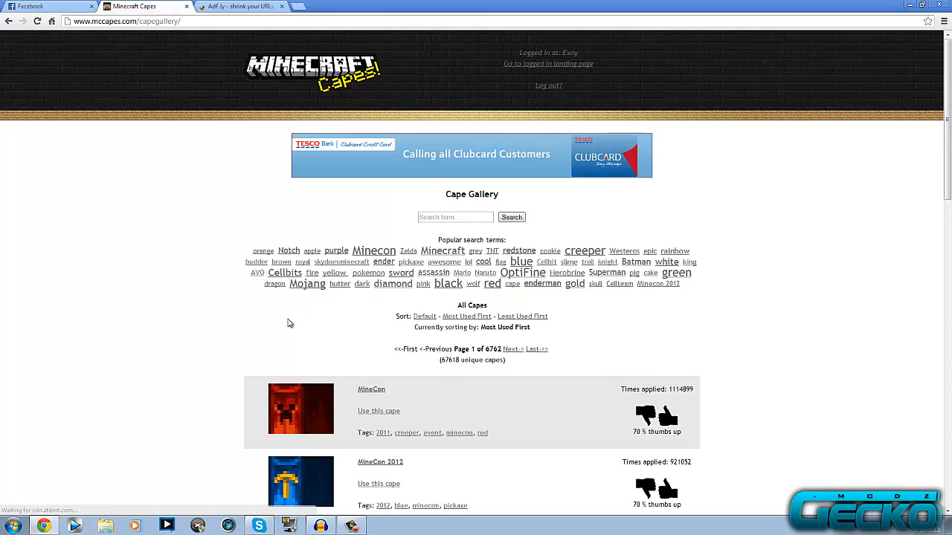
- Apply the White and Green Creeper cape from the Cape Gallery
scroll(down, 3)
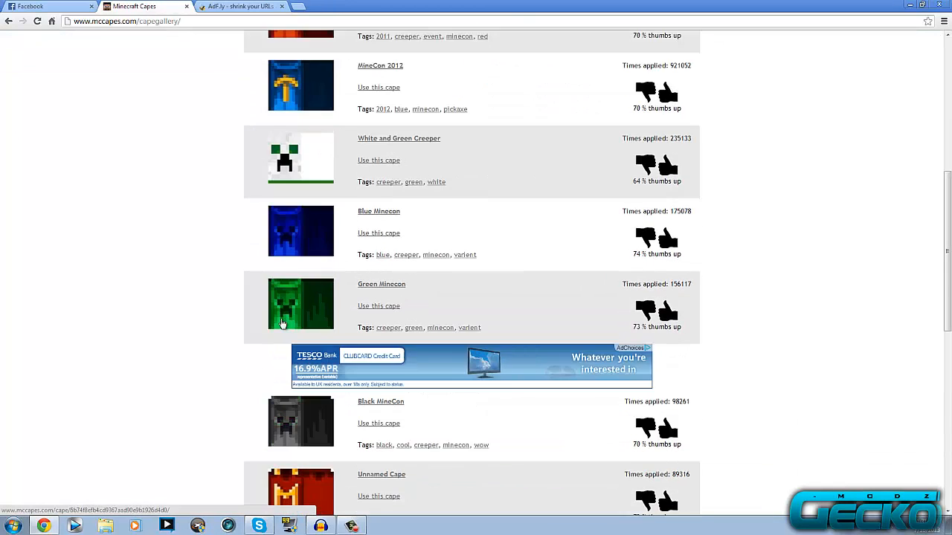
scroll(up, 3)
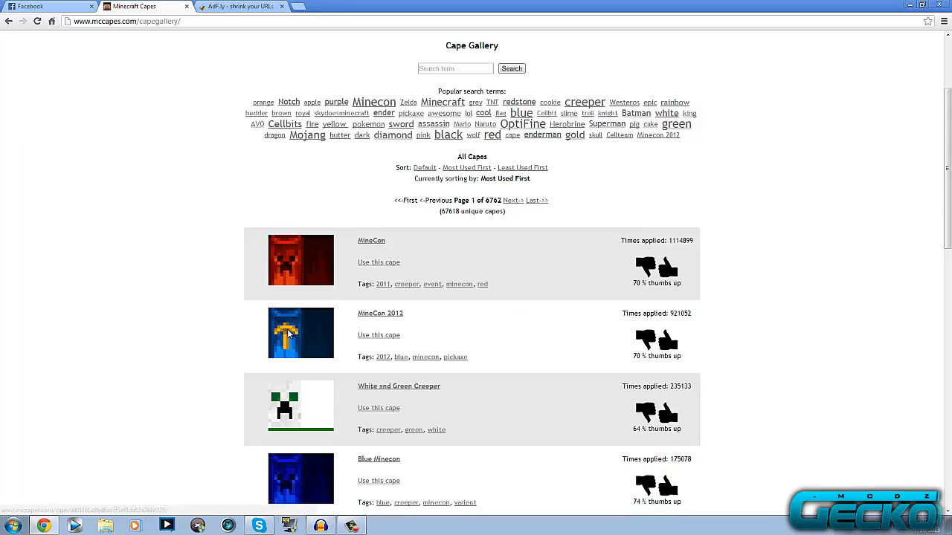
scroll(down, 3)
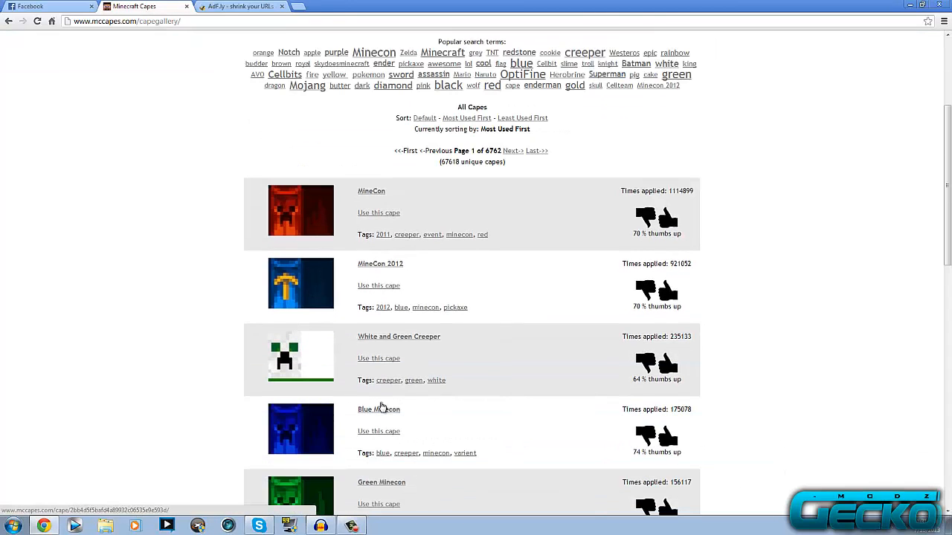
mouse_move(399, 337)
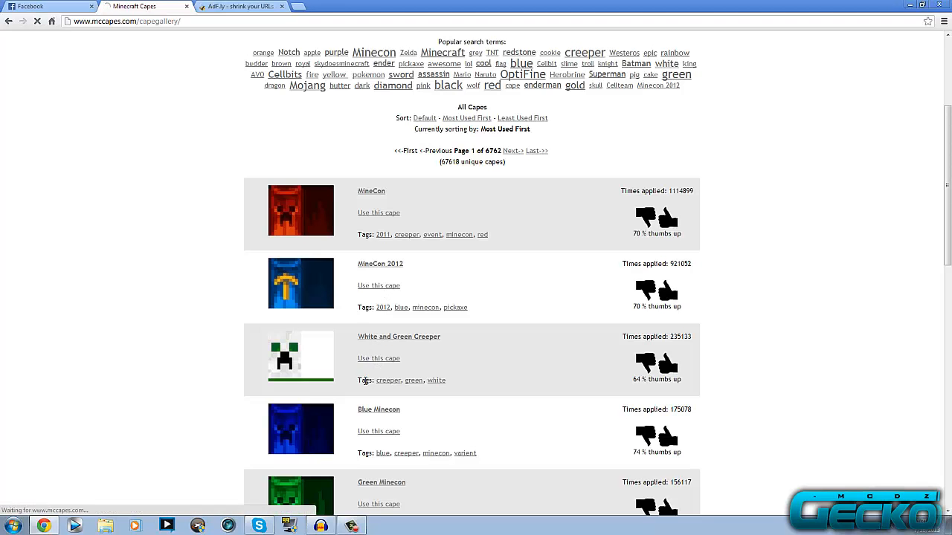
click(378, 358)
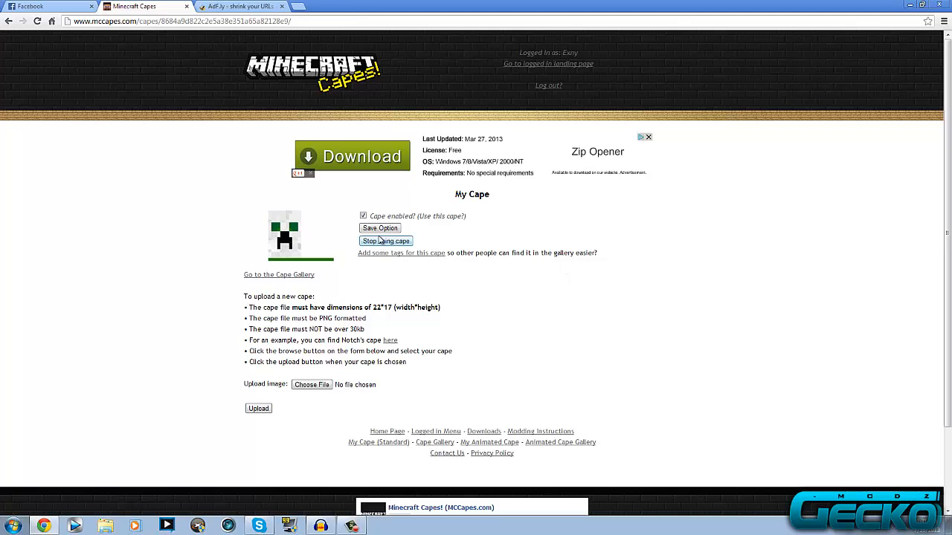
- Return to the gallery and go to the My Cape (Standard) page
click(279, 275)
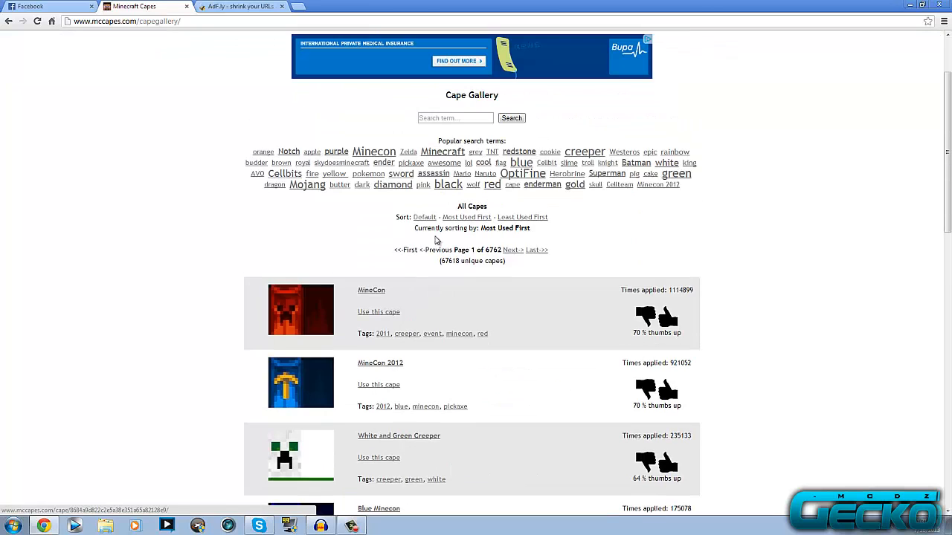
scroll(down, 3)
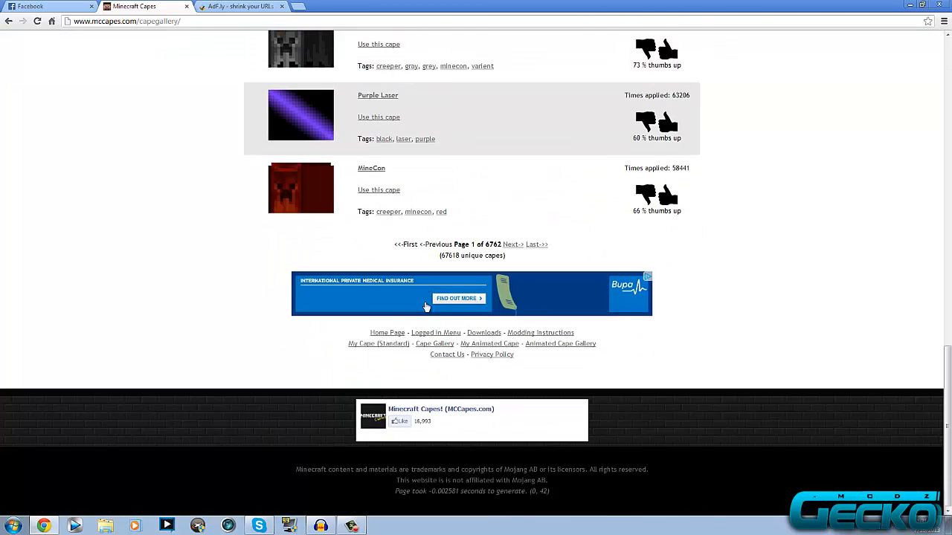
mouse_move(395, 350)
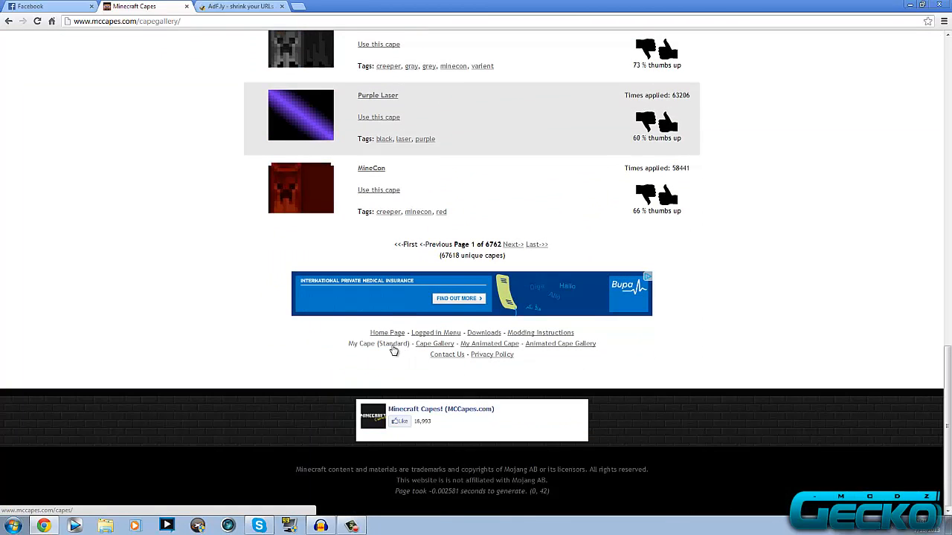
click(378, 343)
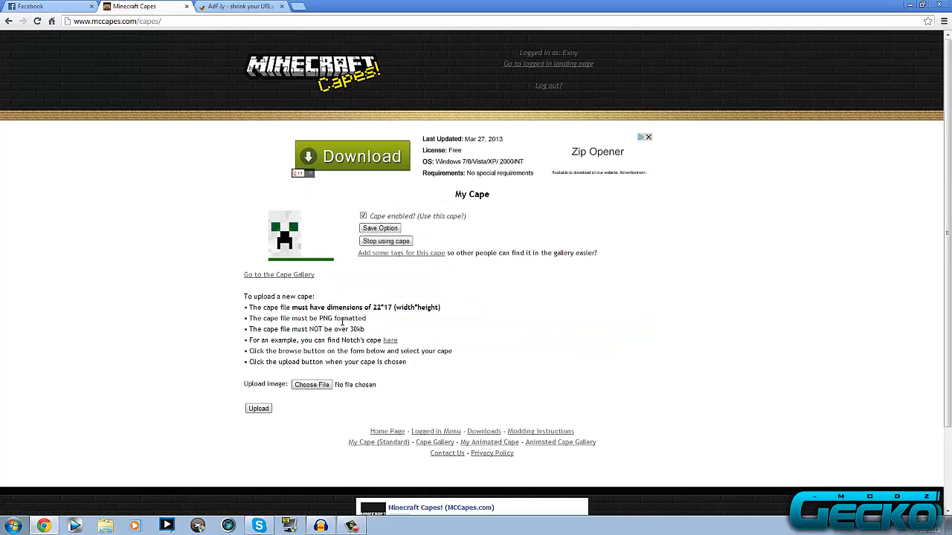
- Launch Minecraft while the creeper cape stays enabled, bringing up the security warning
double_click(377, 216)
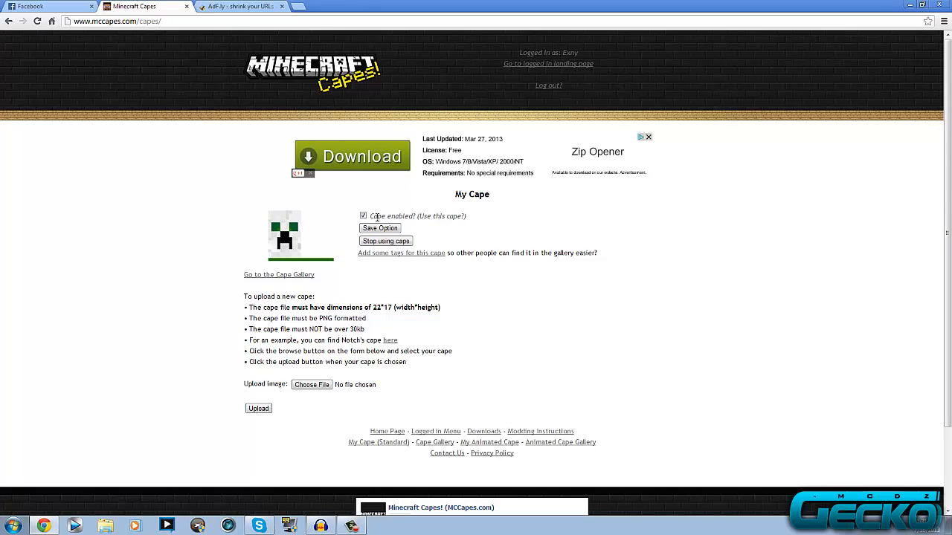
mouse_move(46, 438)
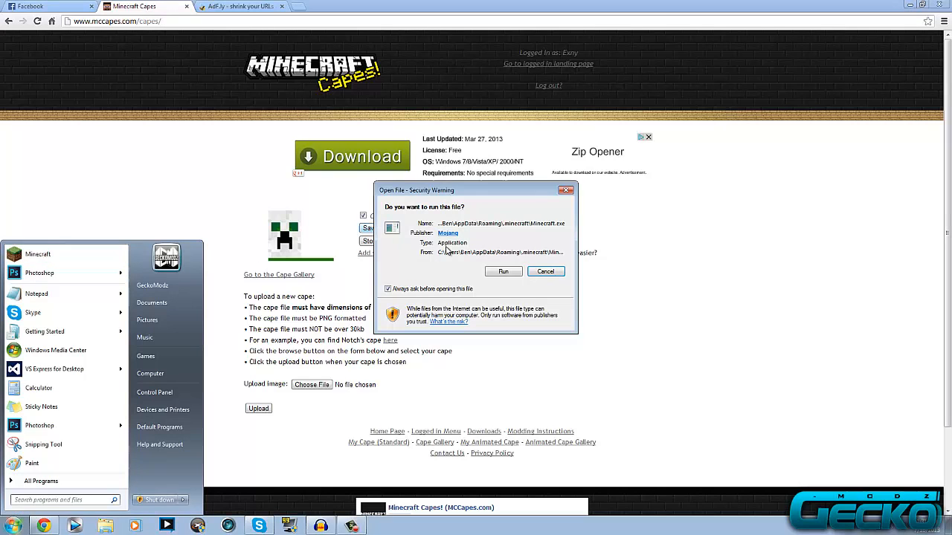
- Allow the launcher to run, play the 1.6.2 Cape version, and load a Singleplayer world
click(503, 271)
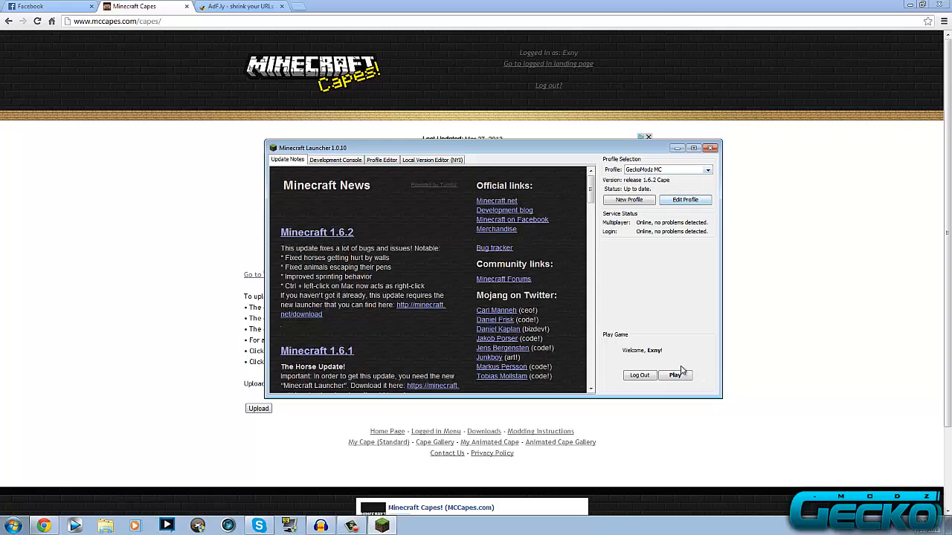
click(673, 375)
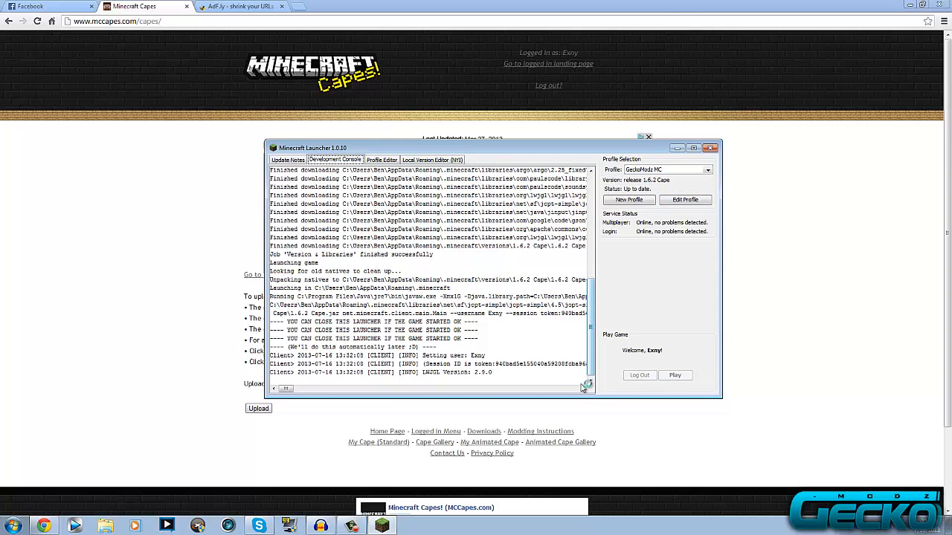
click(675, 375)
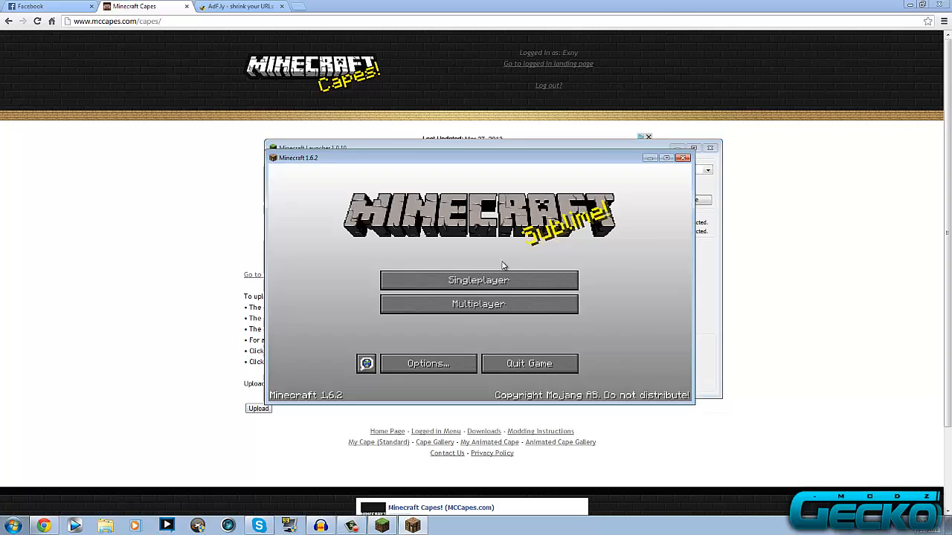
click(479, 281)
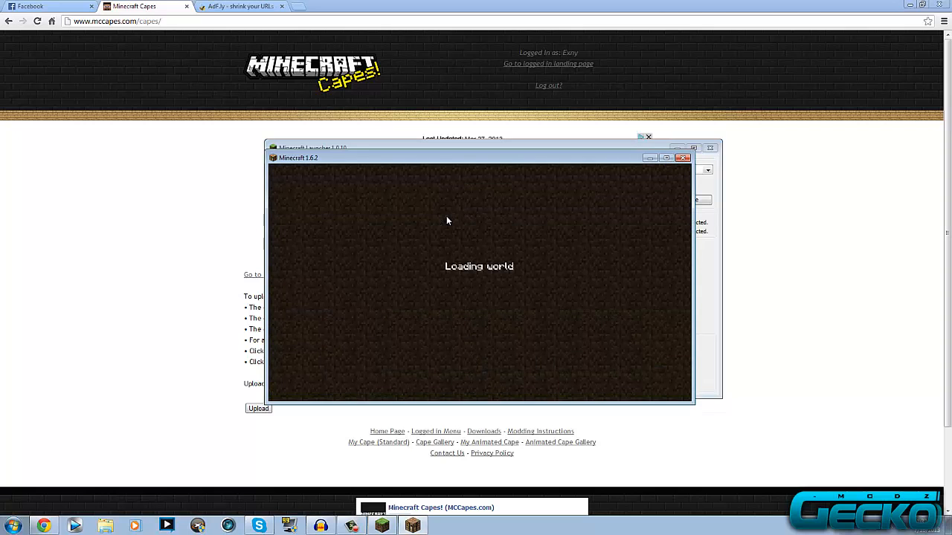